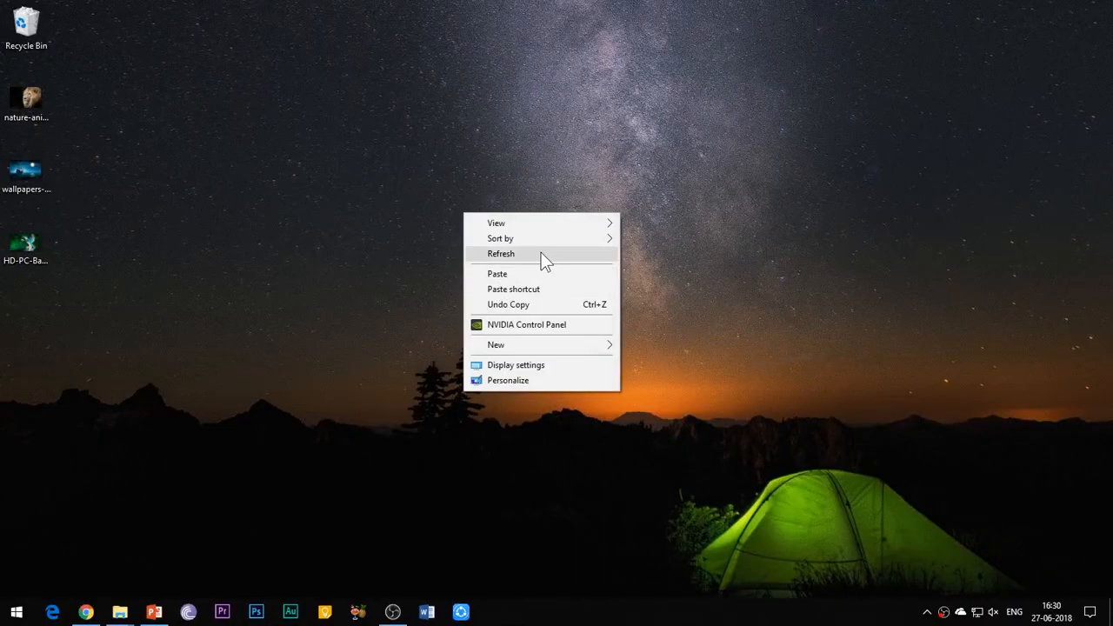
Step: Trim the left edge of the bird photo slightly
click(501, 254)
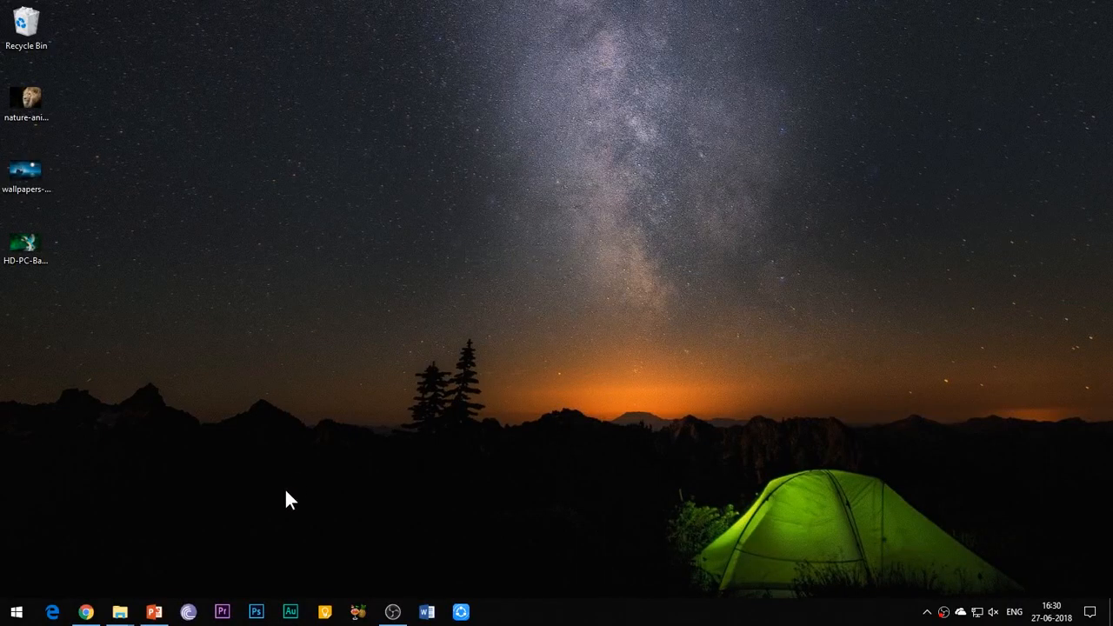
click(155, 613)
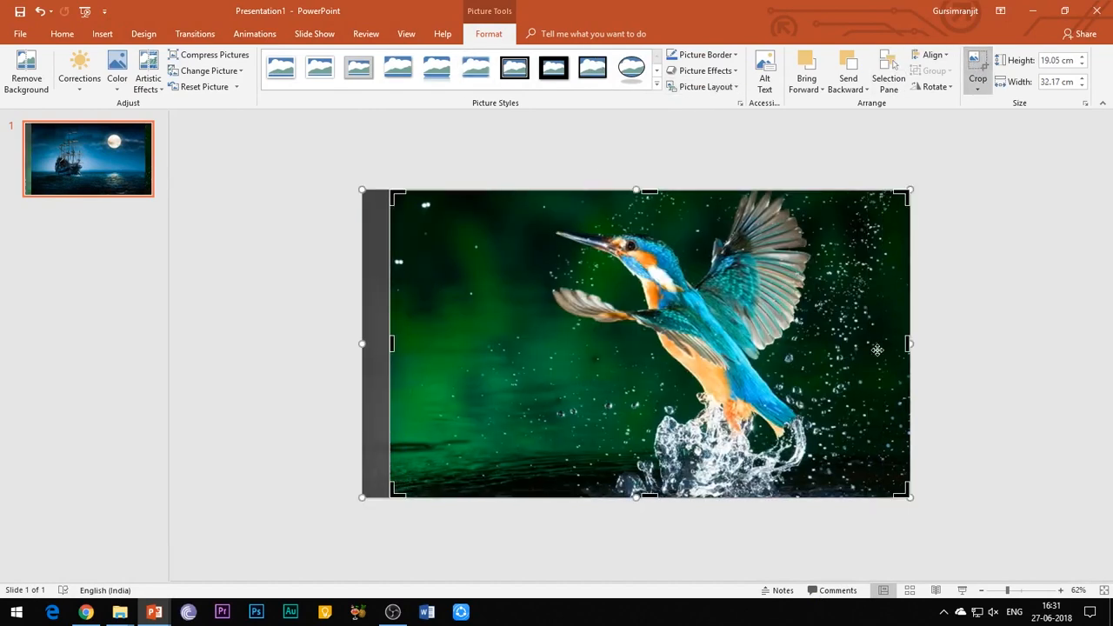
drag(908, 345, 903, 345)
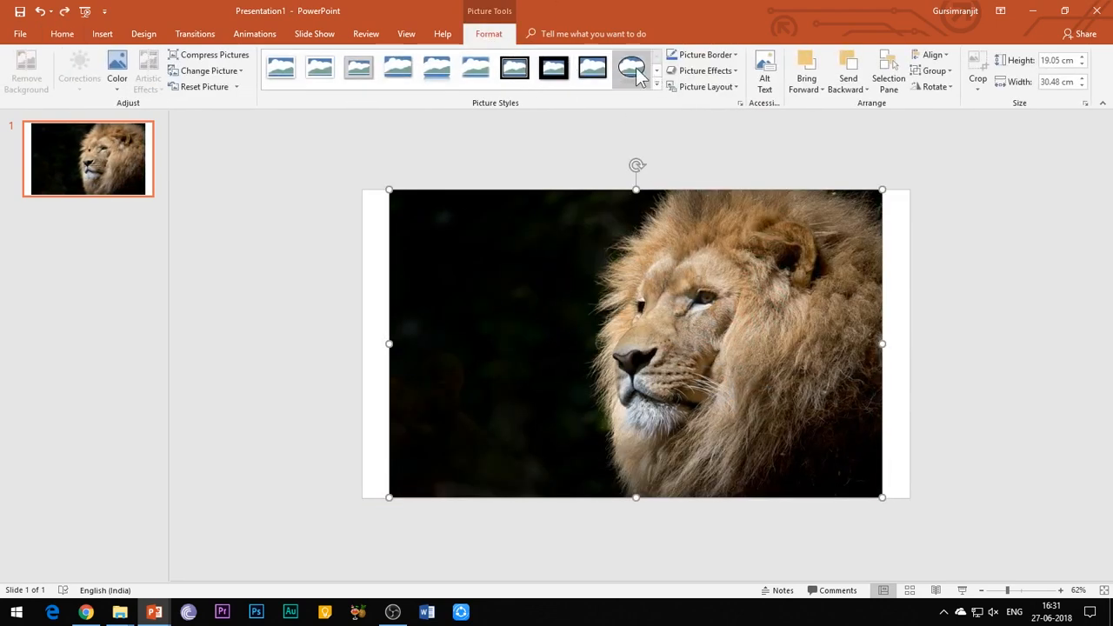
Step: Apply the oval shadowed Picture Style to the lion photo and zoom out
click(632, 68)
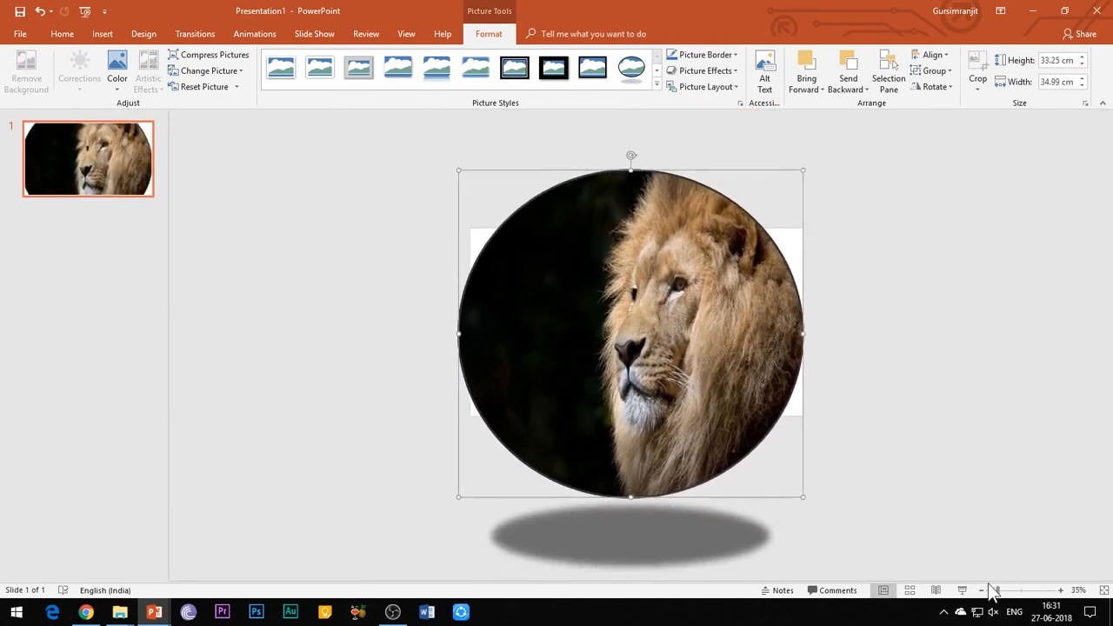
drag(802, 495, 915, 543)
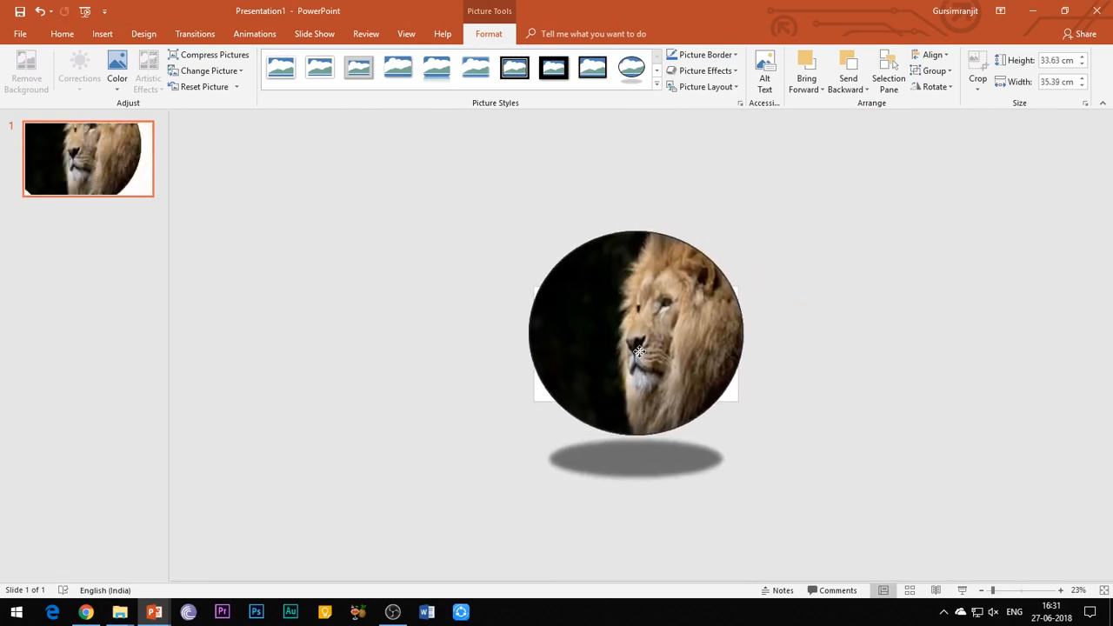
click(636, 352)
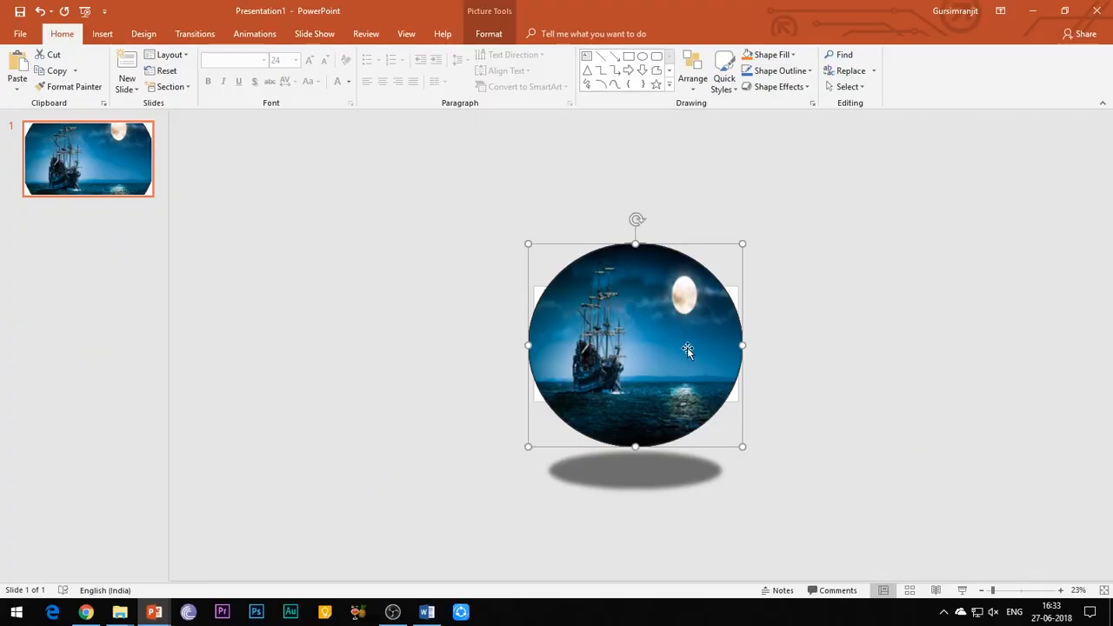
Step: Add a Fade entrance to the ship photo with a 2-second duration, showing the Animation Pane
click(254, 34)
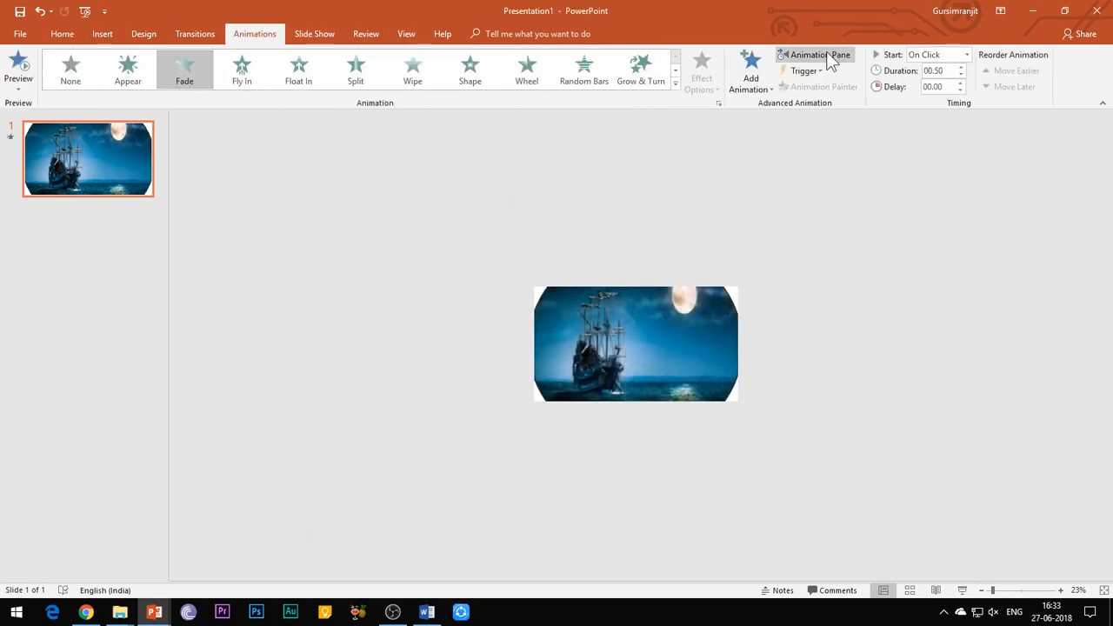
click(813, 54)
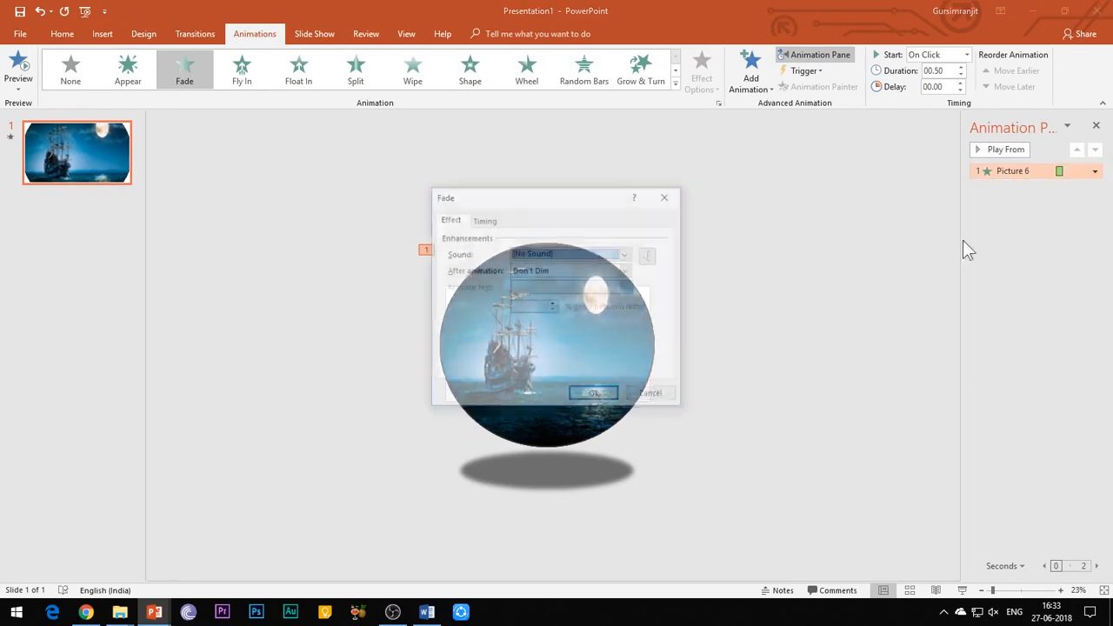
click(485, 220)
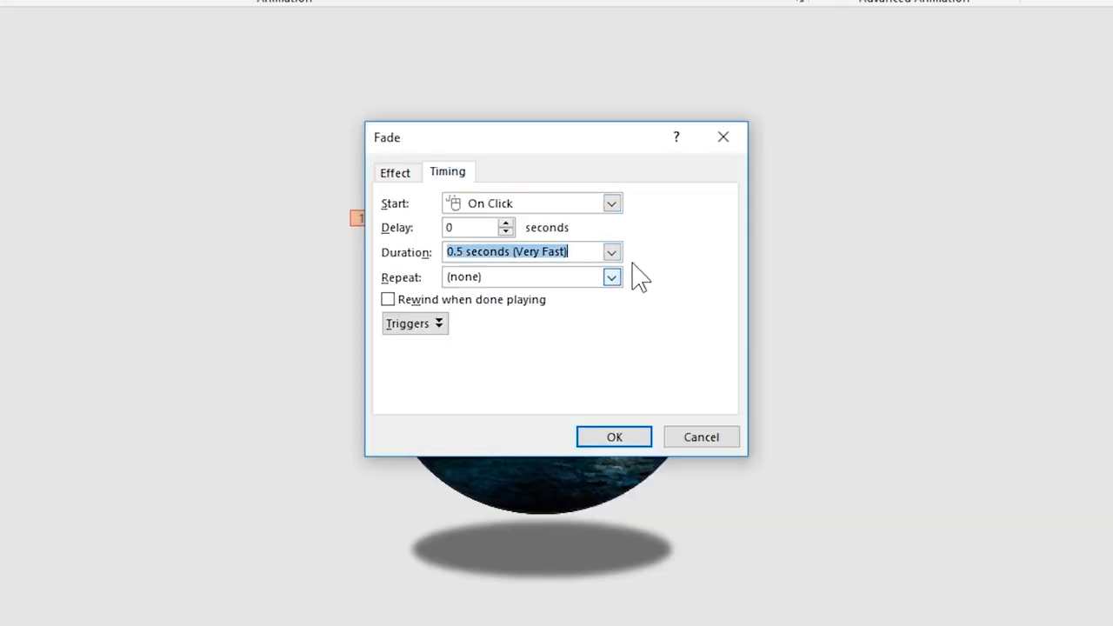
click(614, 437)
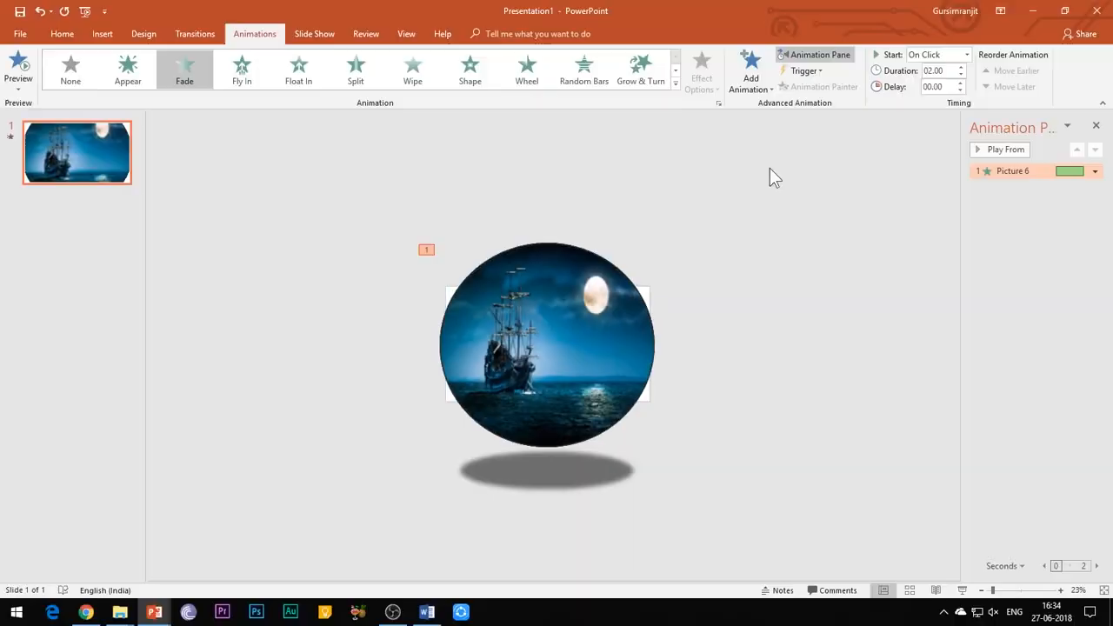
click(1000, 149)
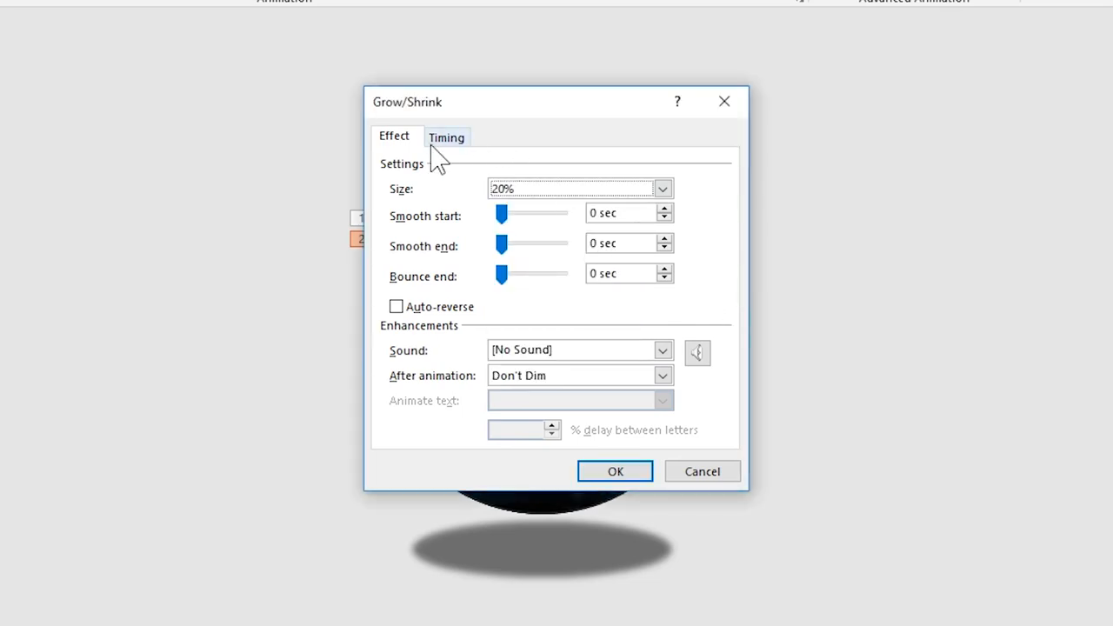
Step: Set the ship photo's Grow/Shrink to 20%, With Previous, lasting 2 seconds
click(446, 136)
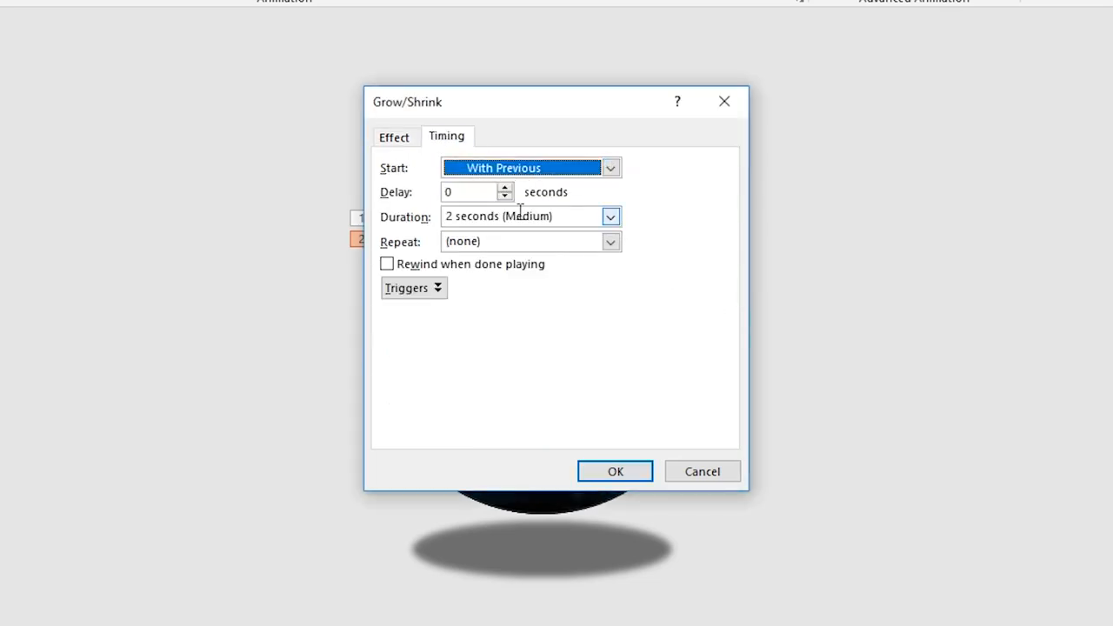
click(614, 470)
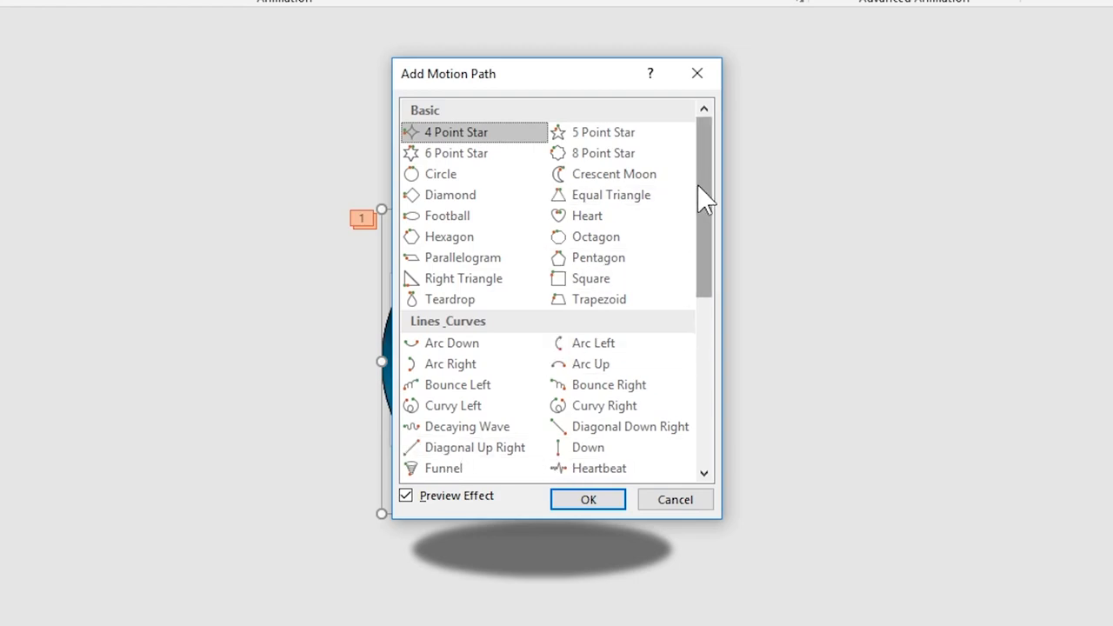
Step: Add a Left motion path to the ship photo, starting with the previous animation
scroll(down, 3)
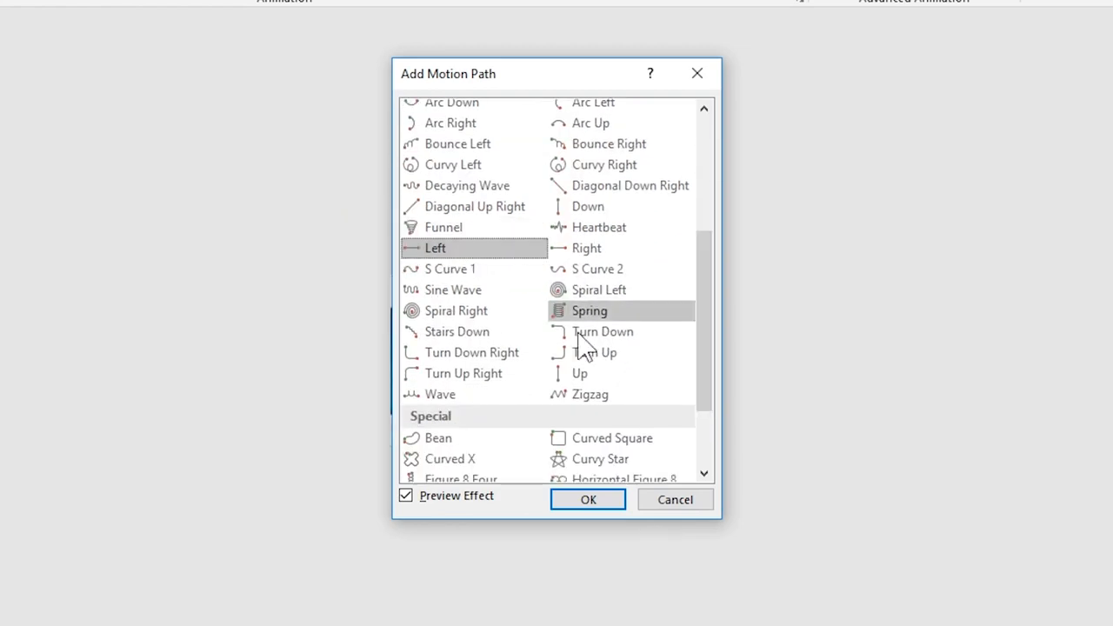
click(588, 499)
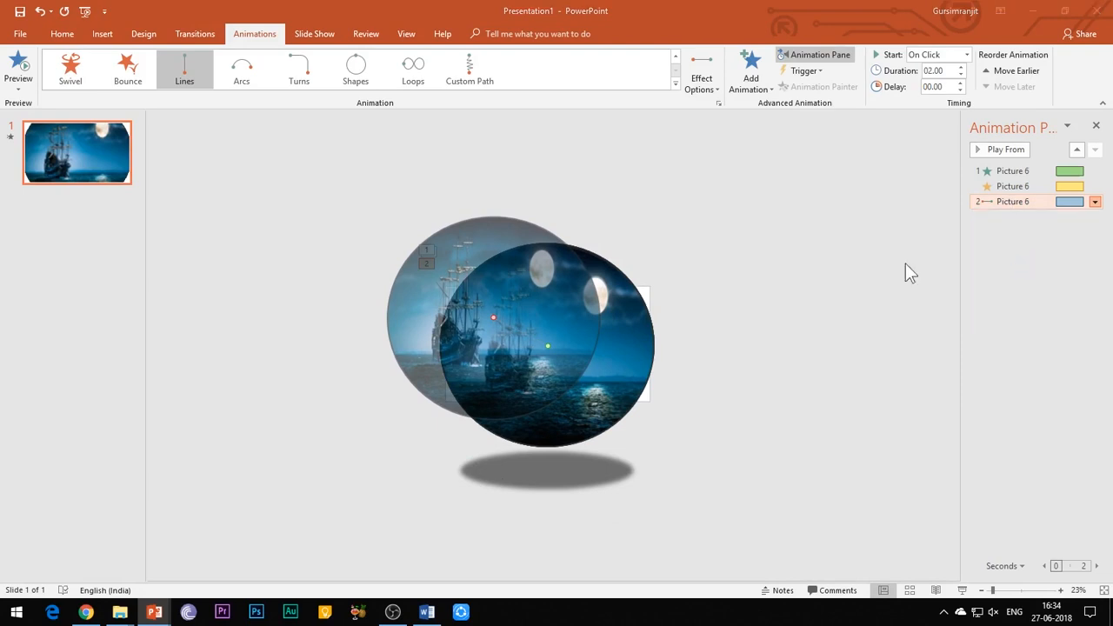
double_click(1012, 201)
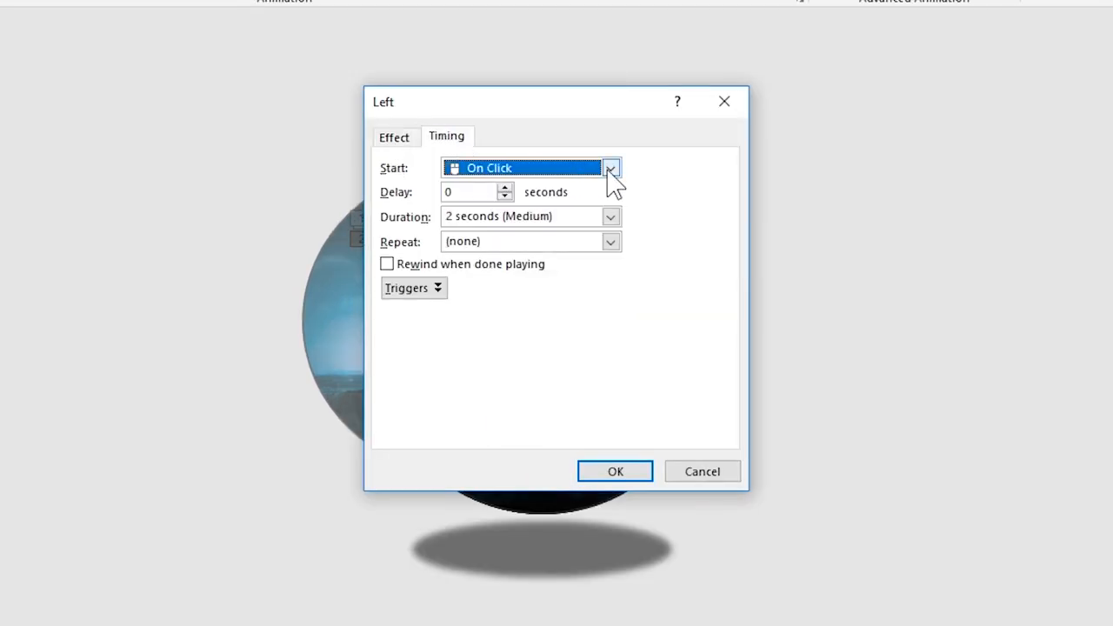
click(615, 471)
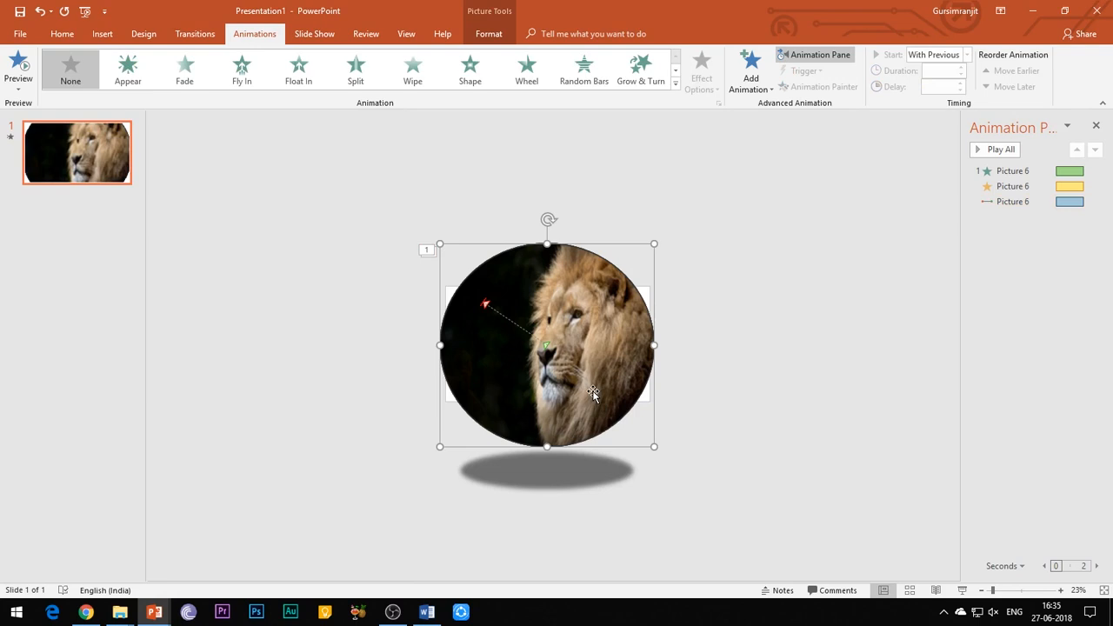
mouse_move(596, 397)
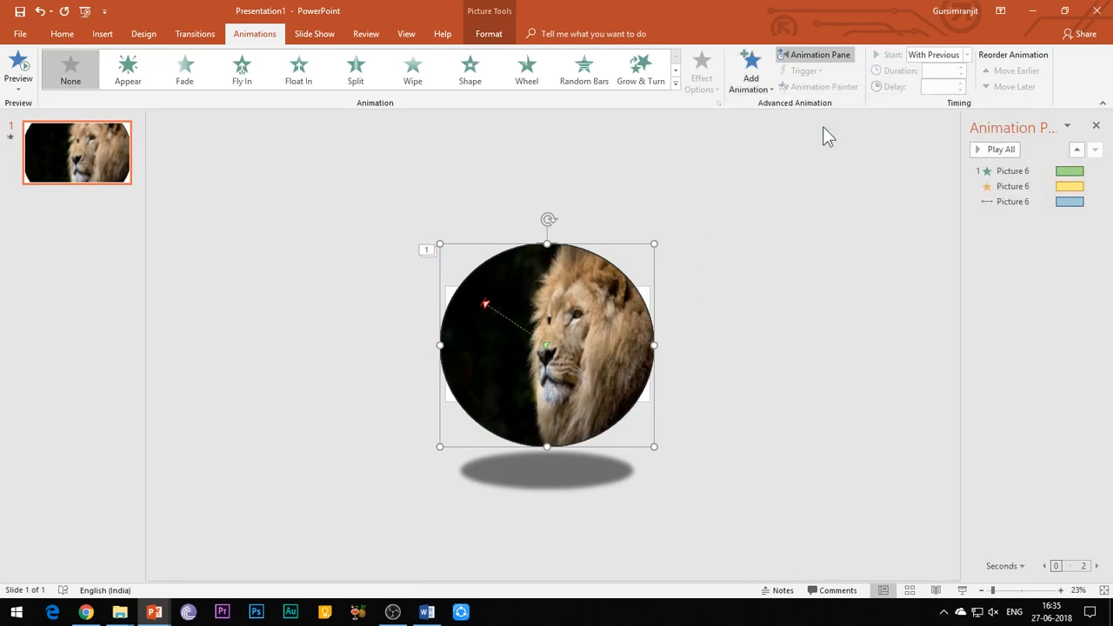
Step: Add a Fade to the lion photo: With Previous, 1-second delay, 2-second duration
click(185, 70)
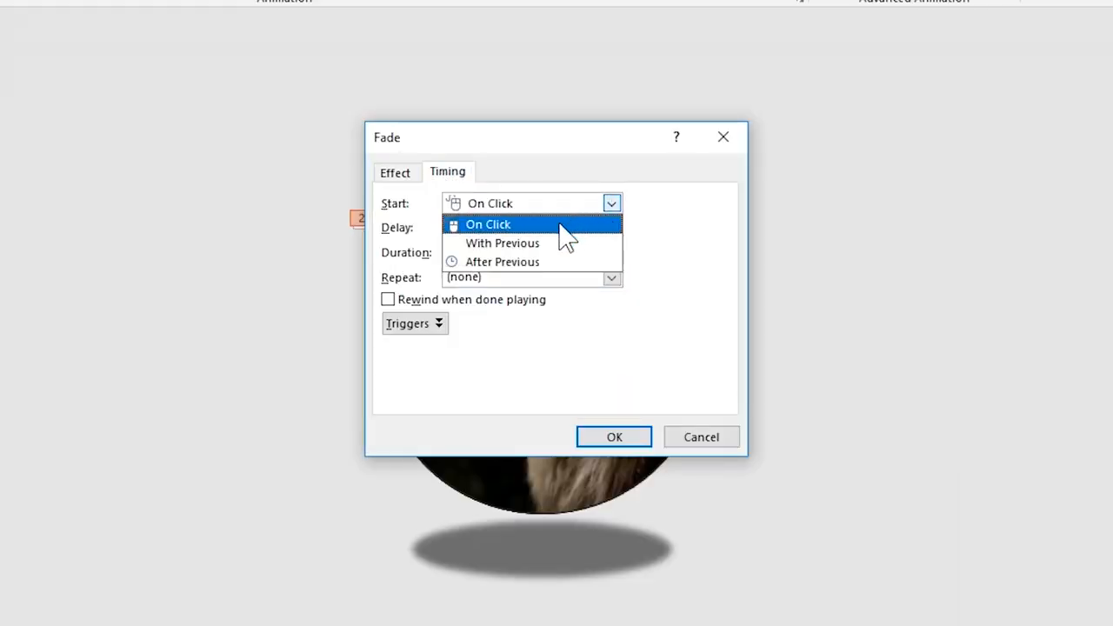
click(503, 243)
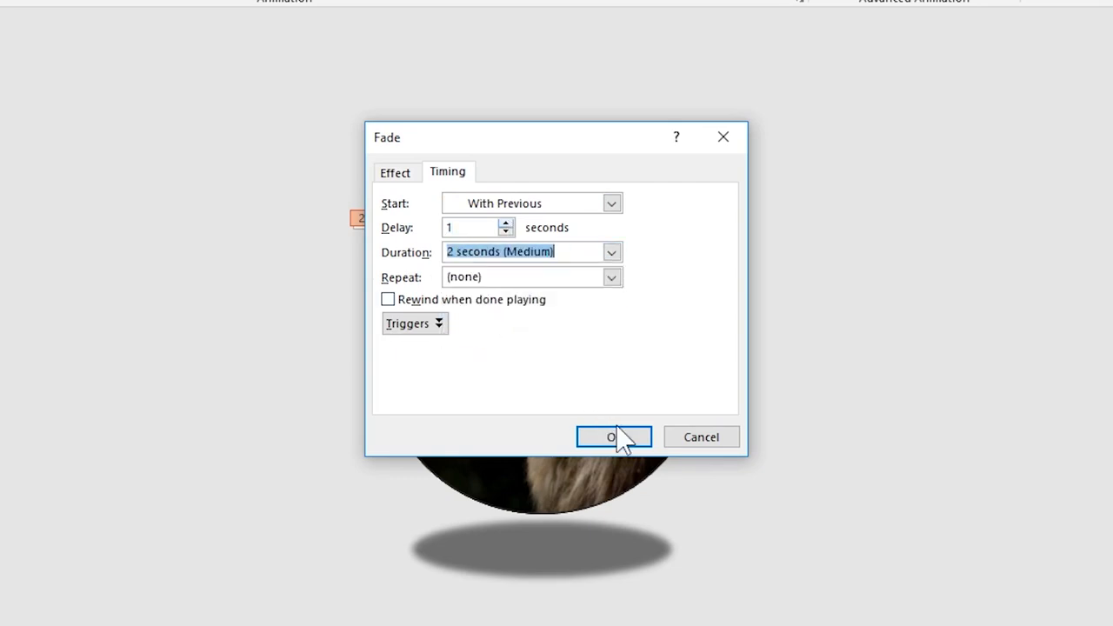
click(614, 437)
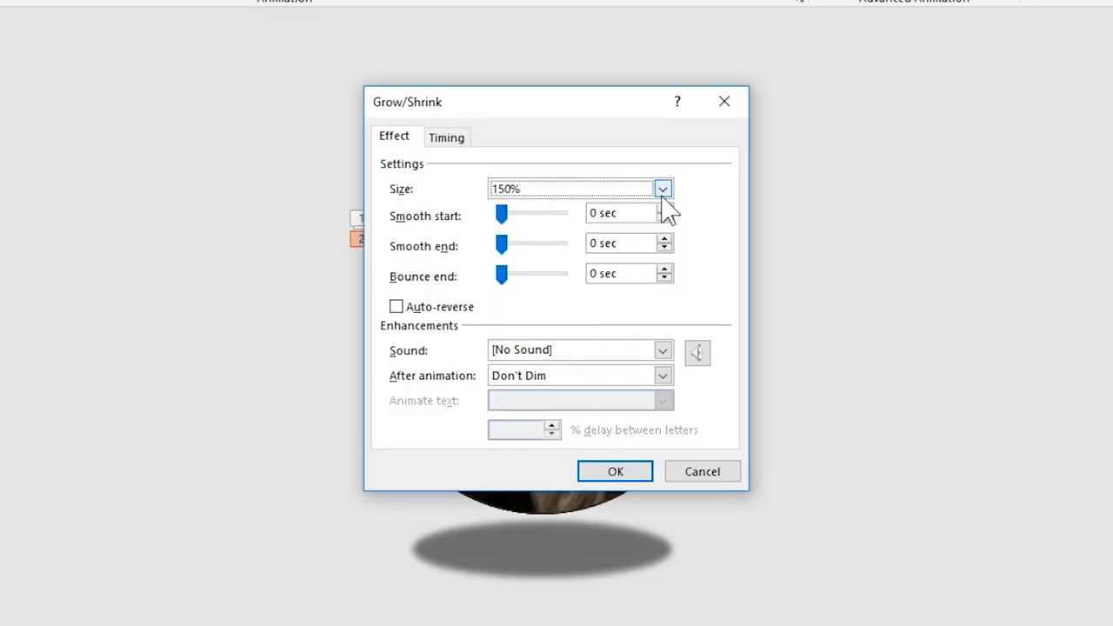
Step: Set the lion photo's Grow/Shrink to custom 20%, With Previous over 2 seconds
click(663, 189)
text(20)
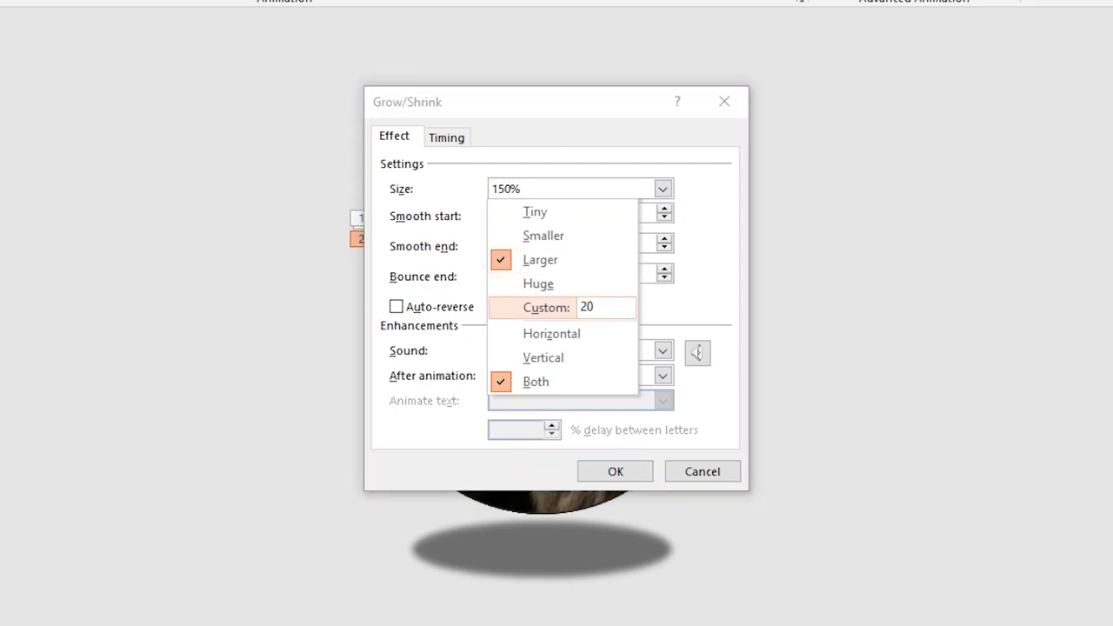
click(545, 307)
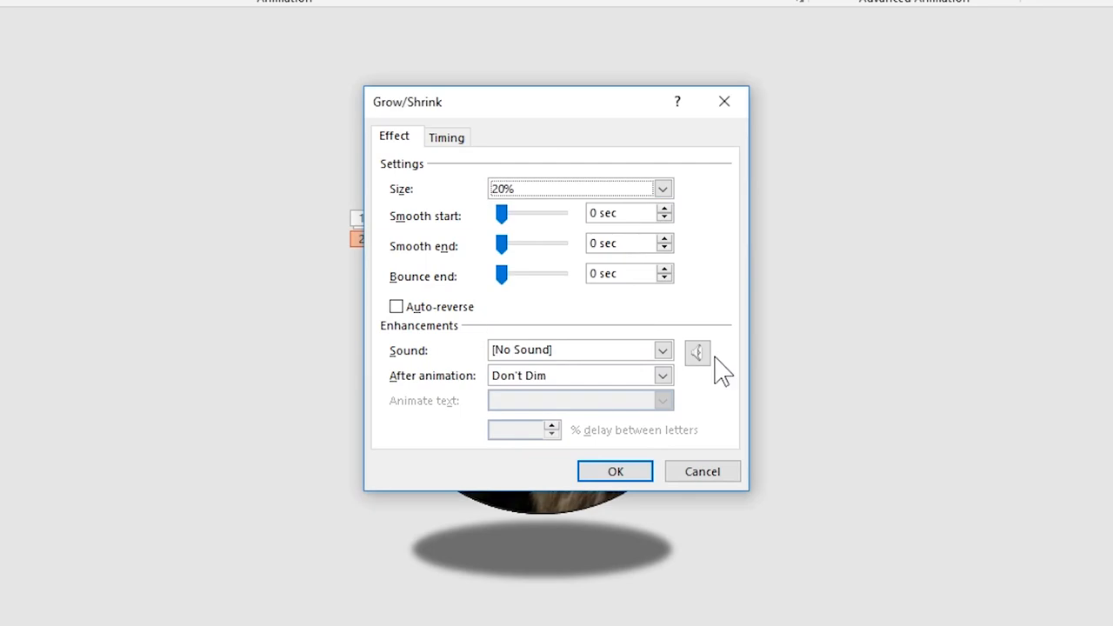
click(447, 136)
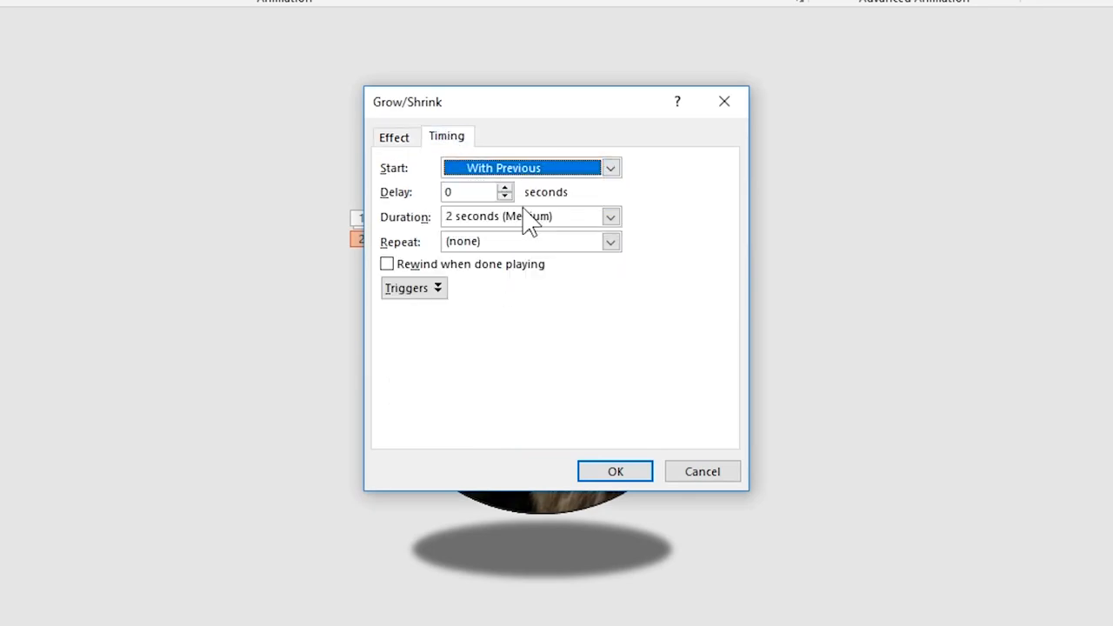
click(615, 471)
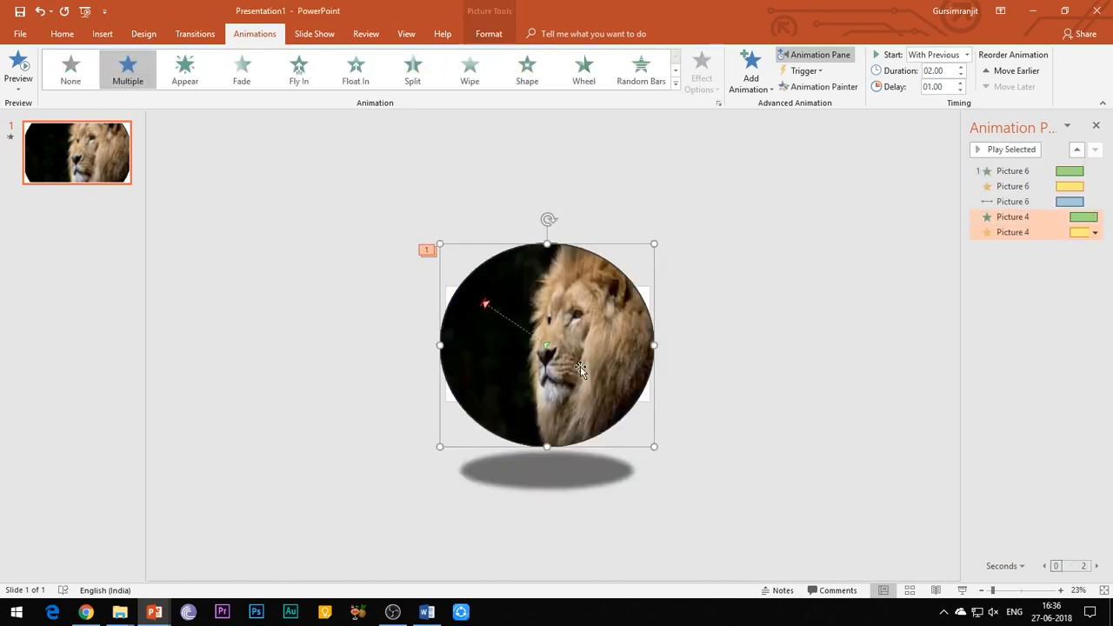
Step: Add an Up motion path to the lion photo, With Previous after a 1-second delay
click(751, 72)
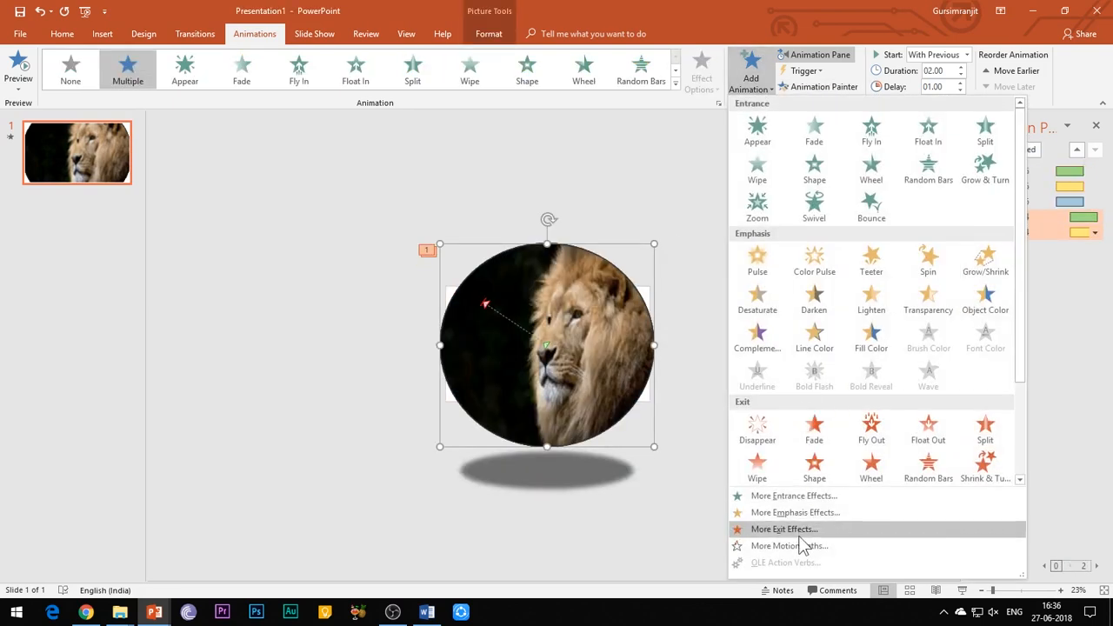
click(789, 546)
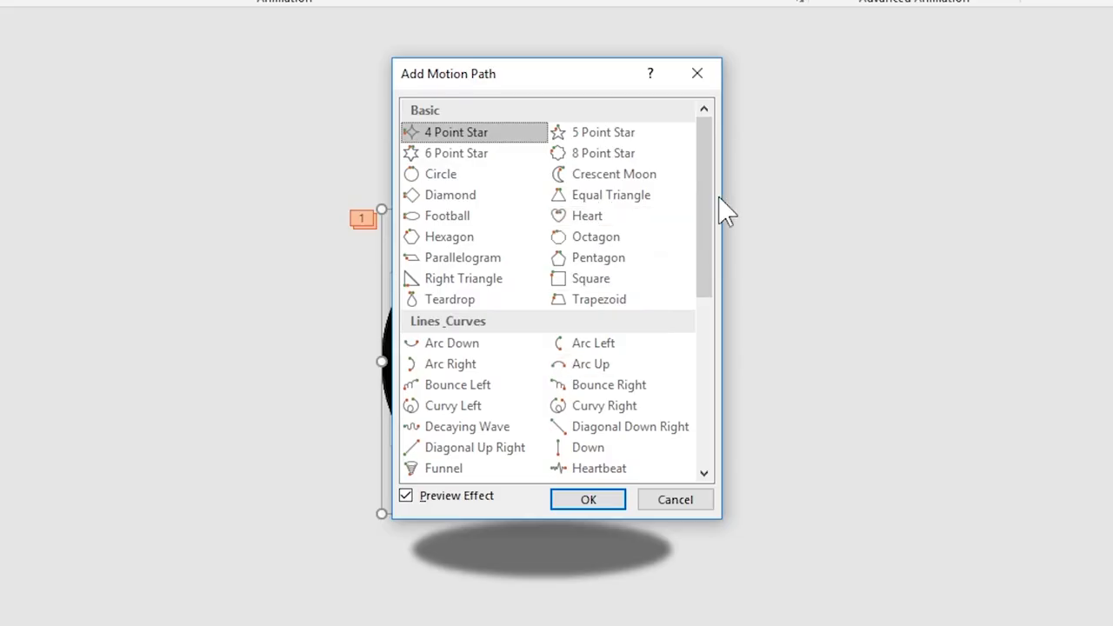
scroll(down, 3)
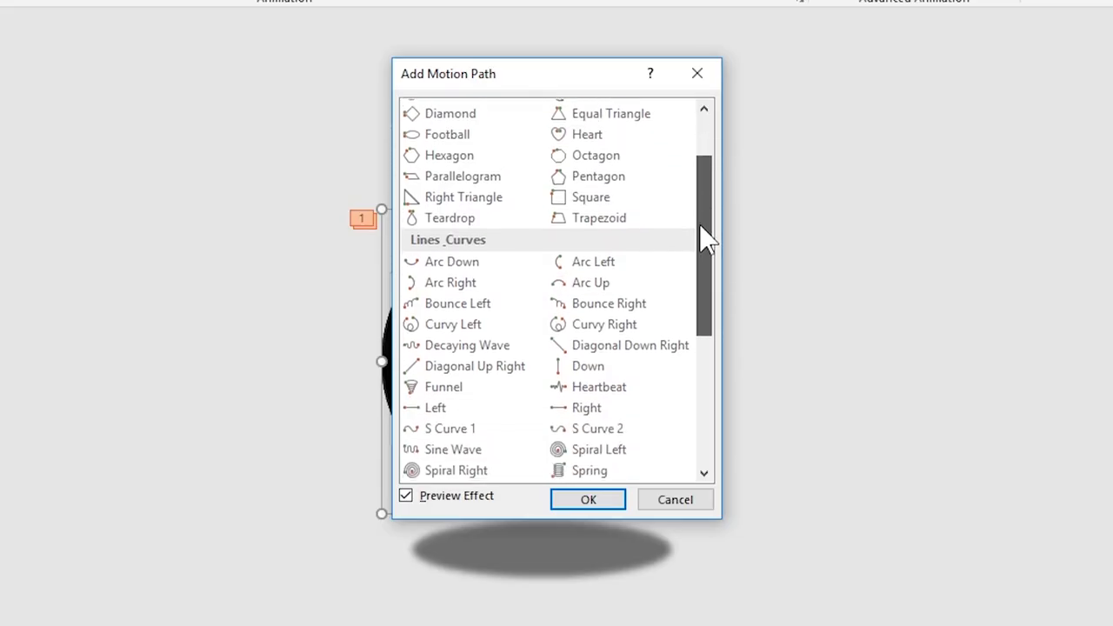
scroll(down, 3)
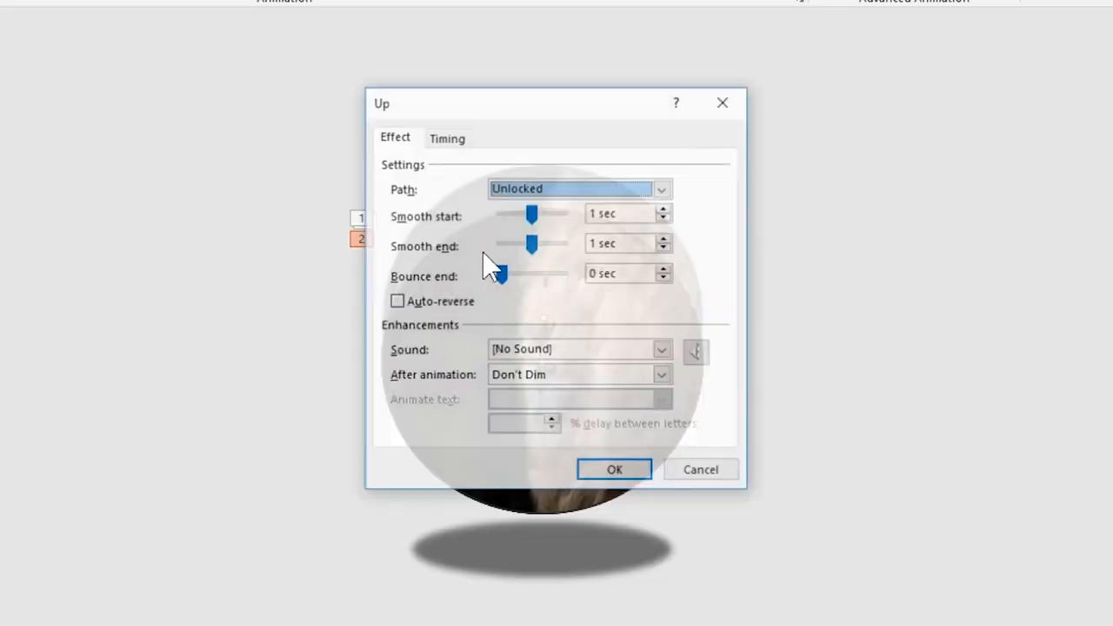
click(447, 136)
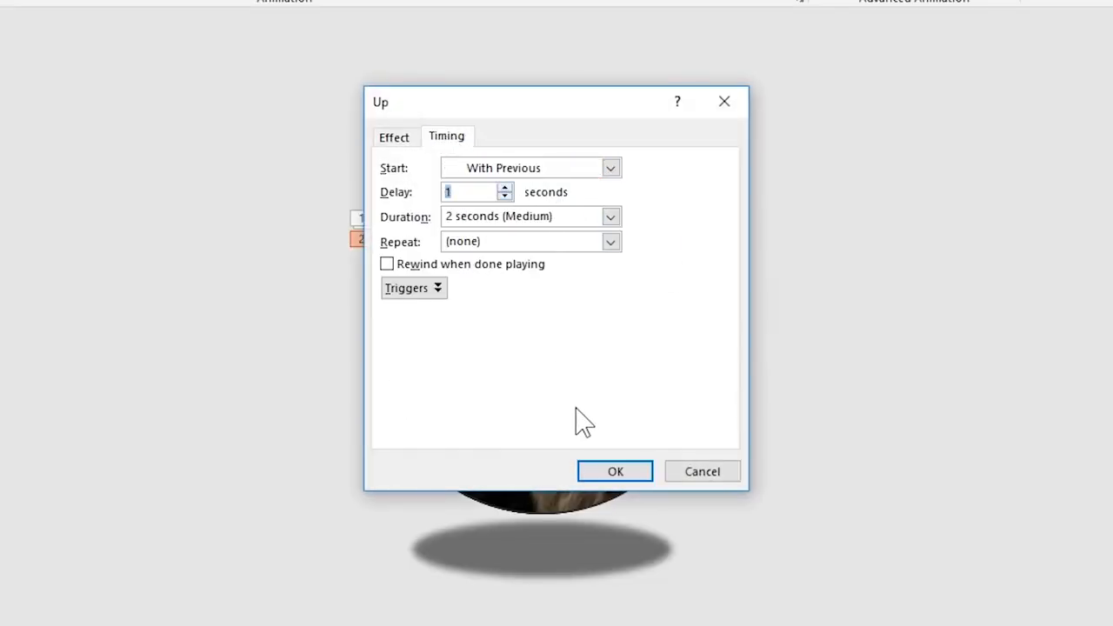
click(615, 470)
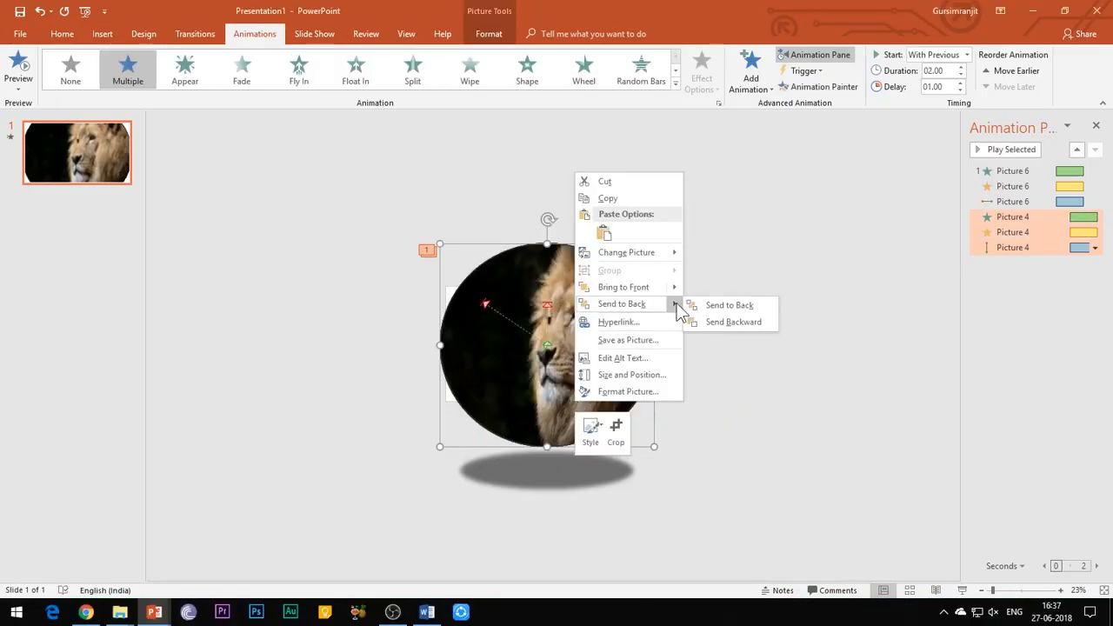
Step: Send the lion and ship photos backward so the kingfisher photo is in front
click(729, 304)
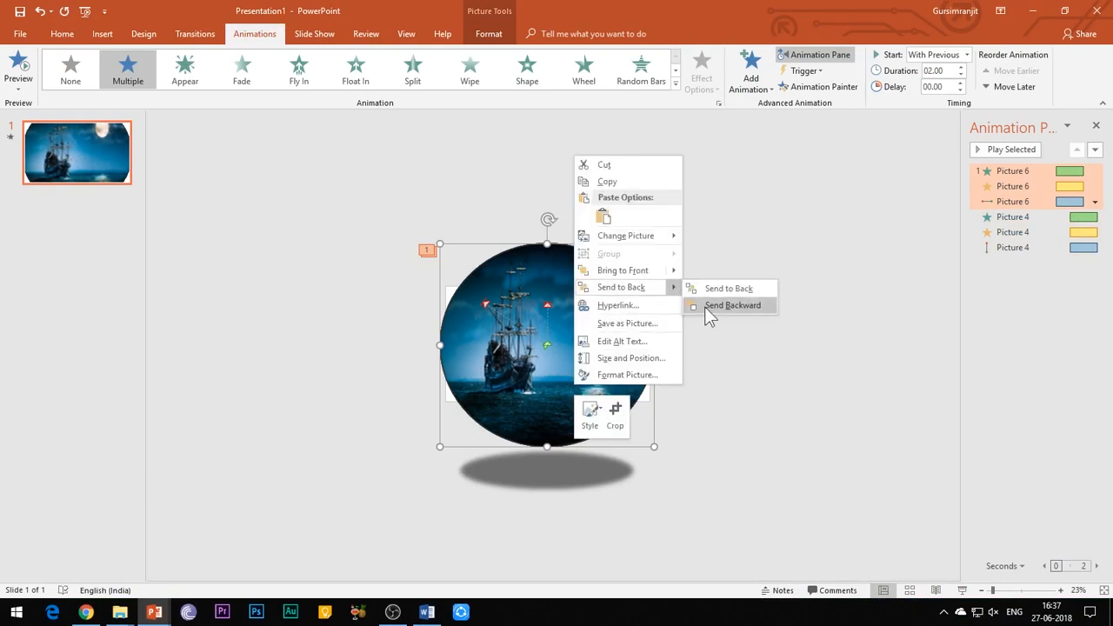
click(733, 304)
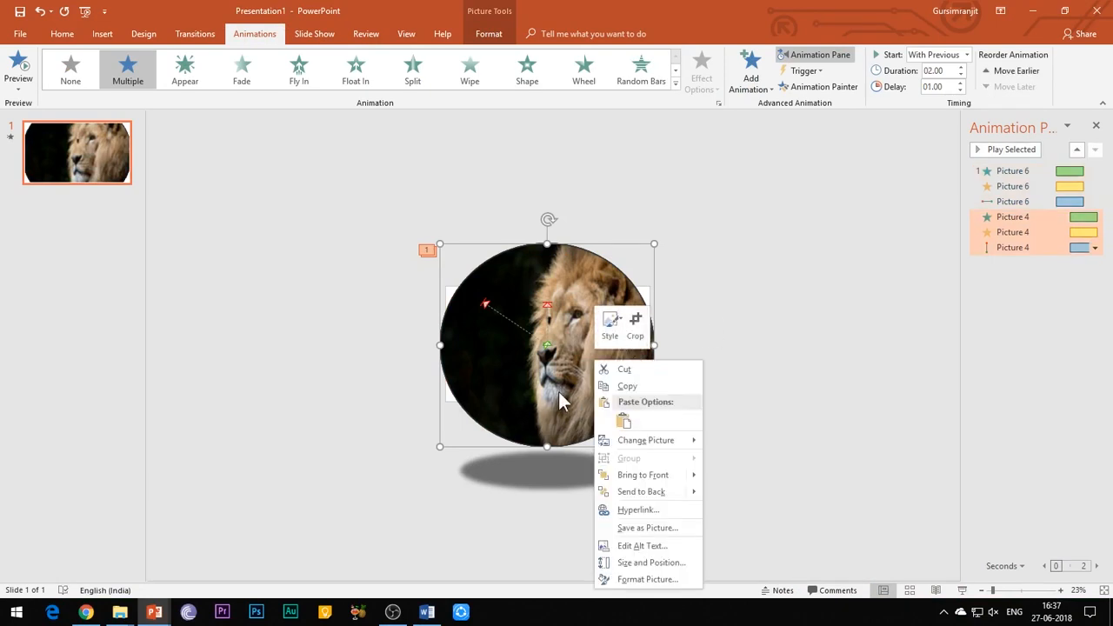
click(645, 439)
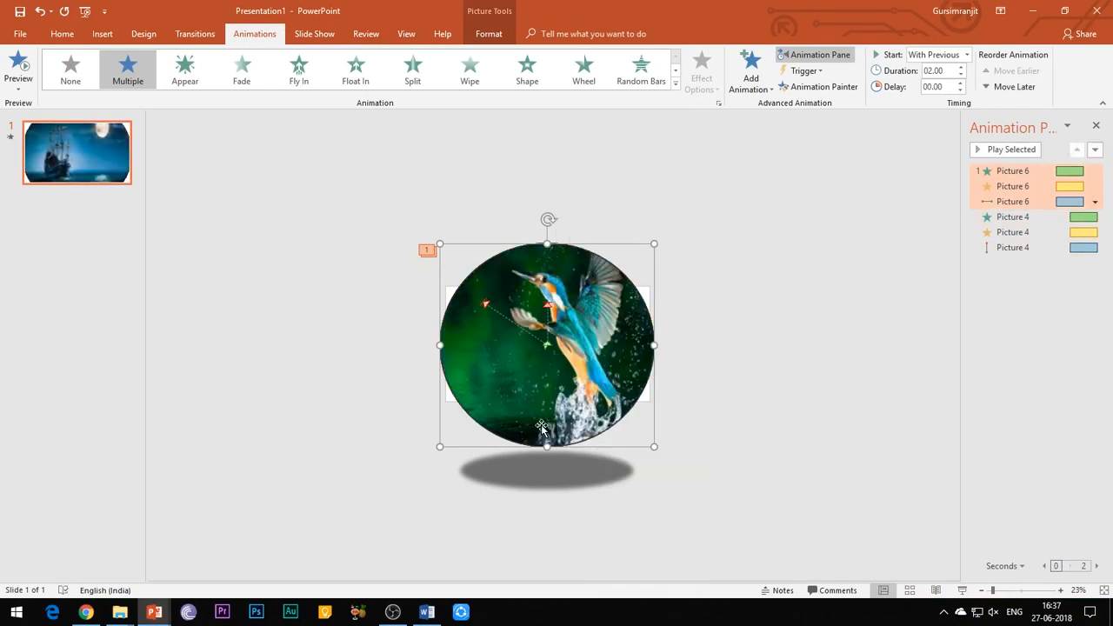
Step: Add a Fade entrance to the kingfisher photo, With Previous with a 2-second delay
click(751, 69)
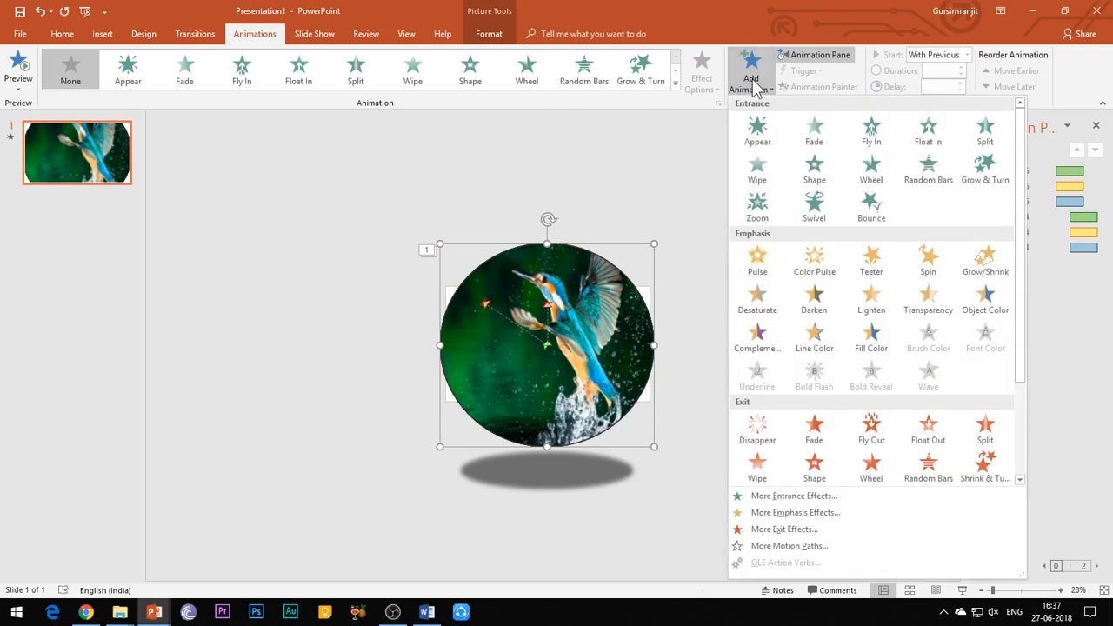
click(813, 131)
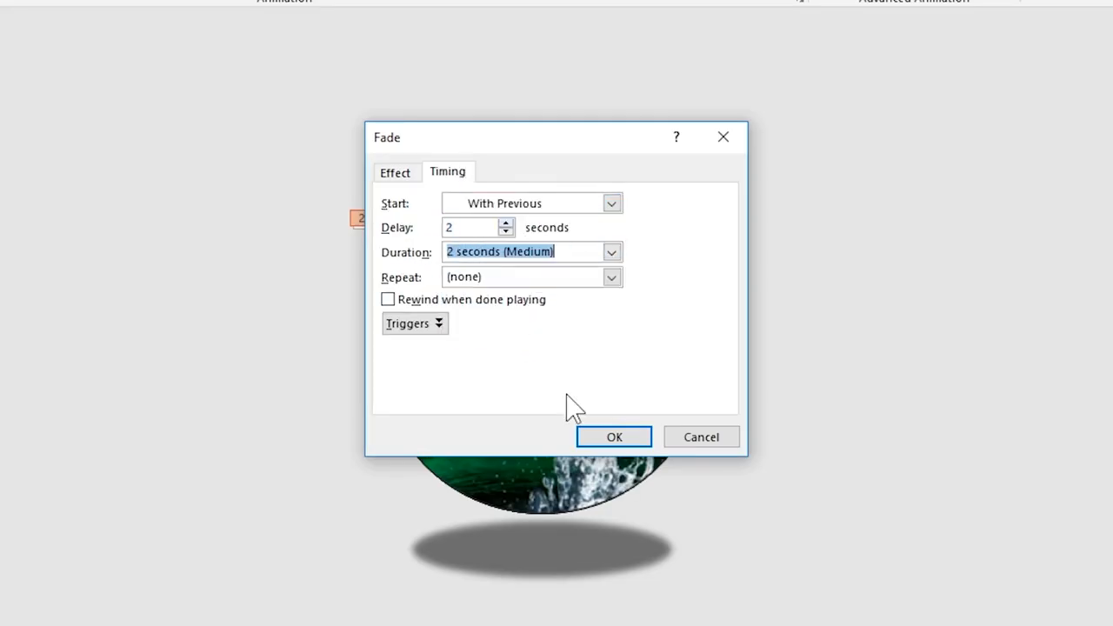
click(614, 436)
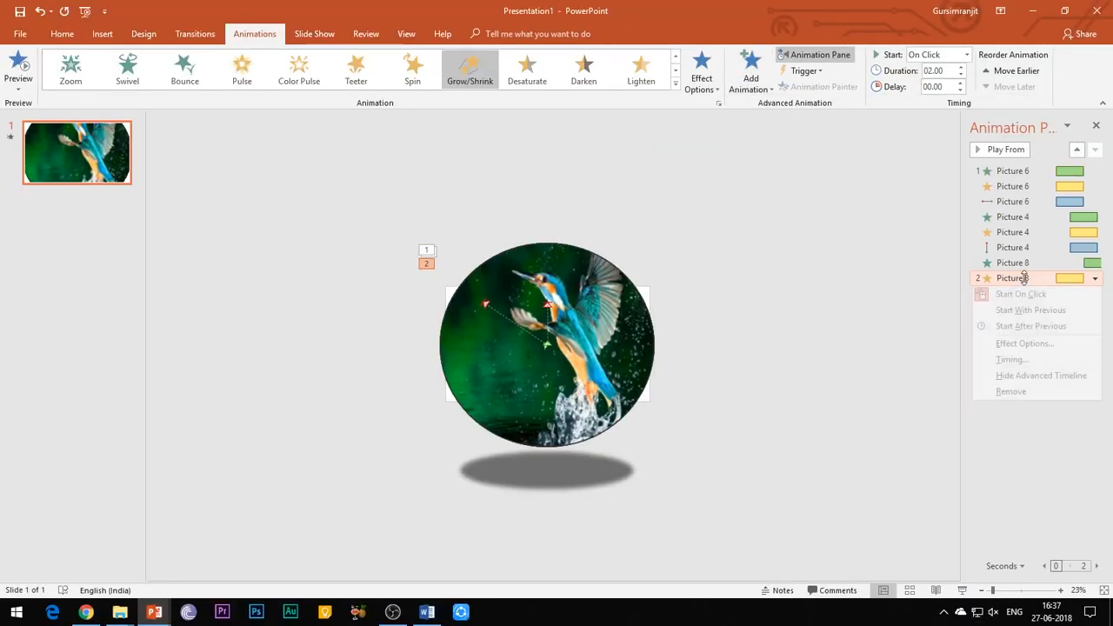
Step: Set the kingfisher photo's Grow/Shrink to 150%, starting With Previous after a delay
click(1025, 343)
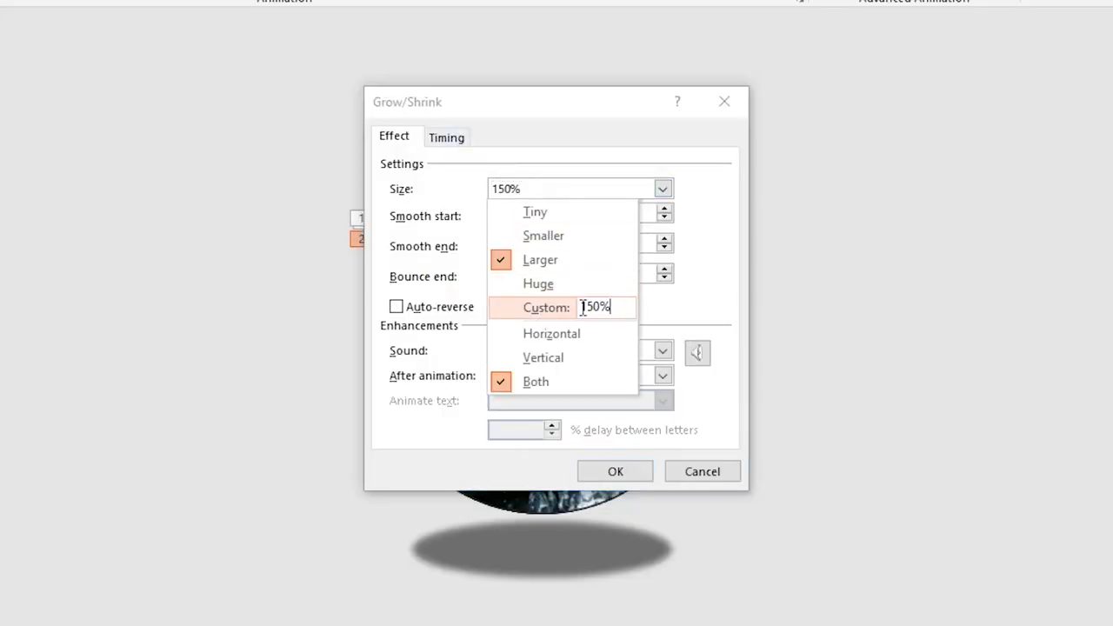
click(446, 136)
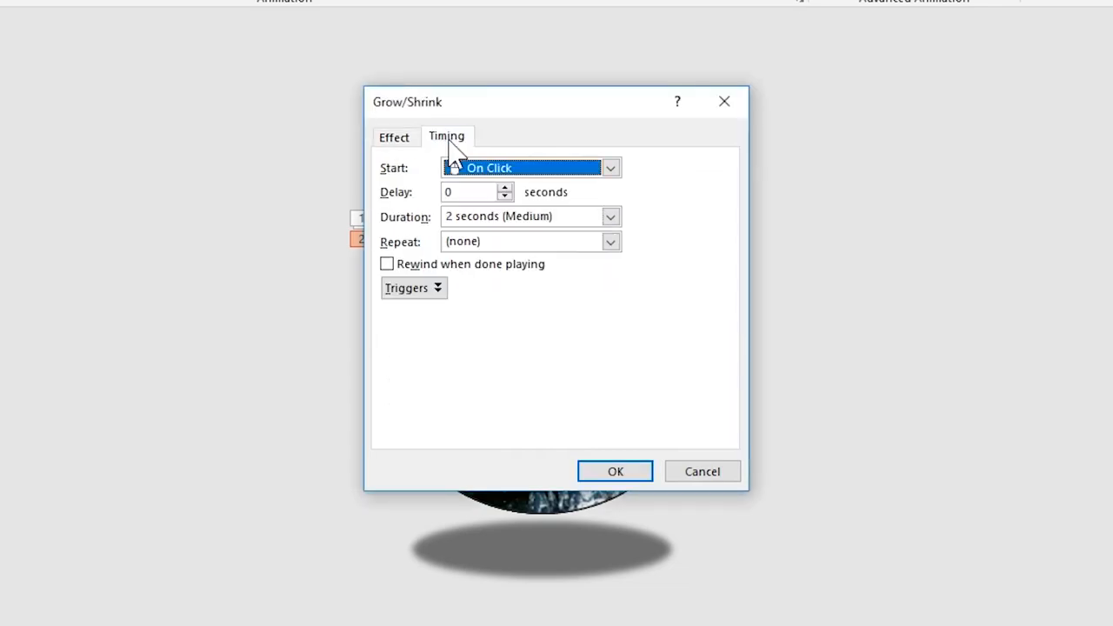
click(522, 168)
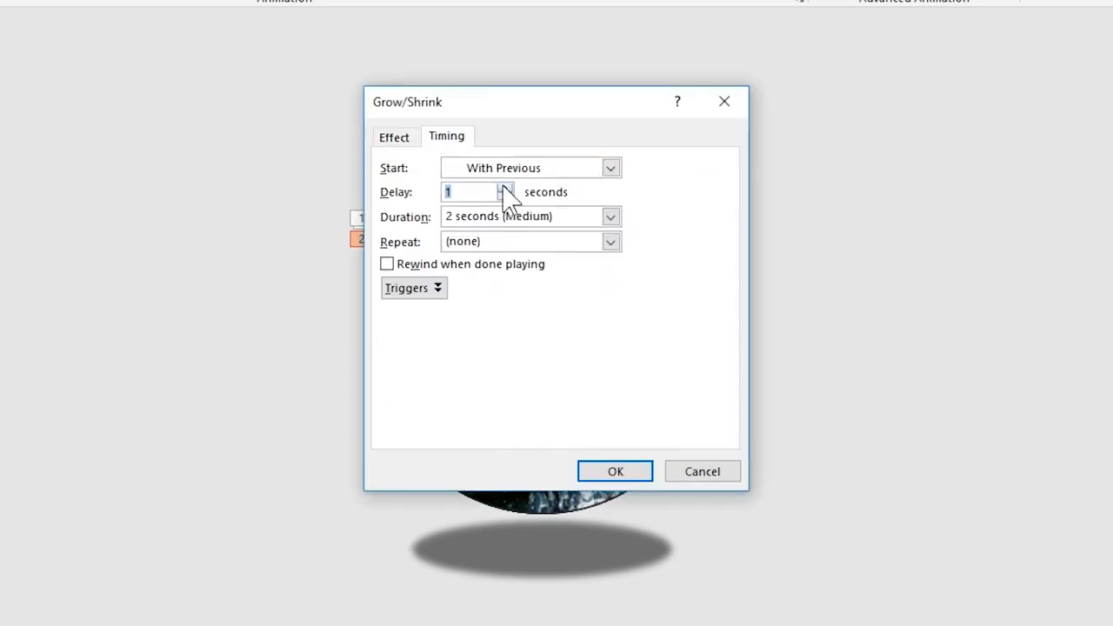
click(615, 470)
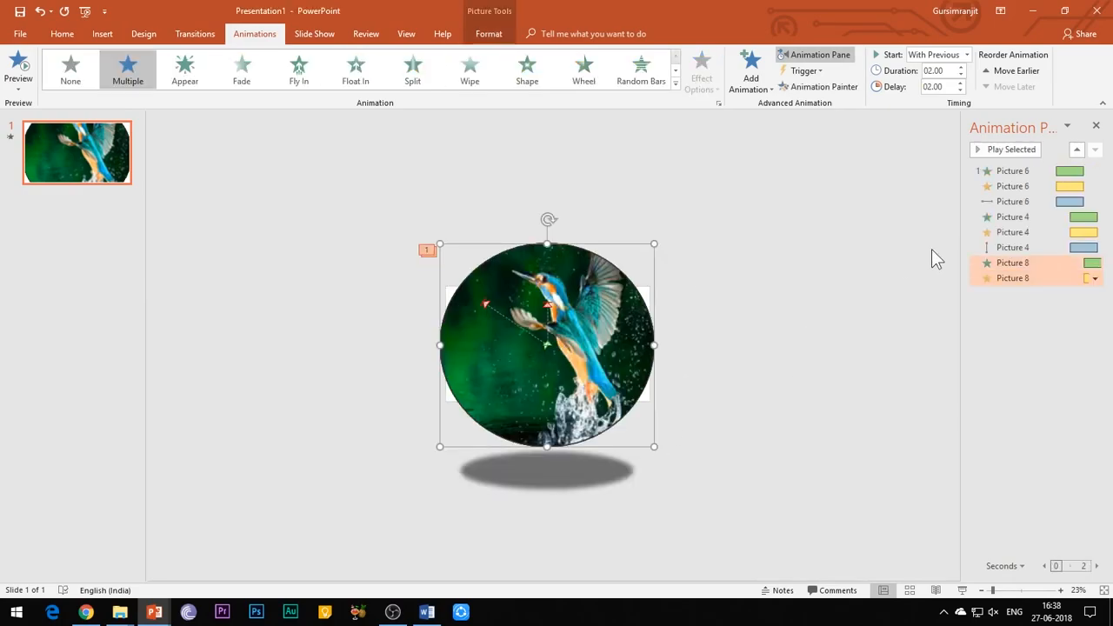
Step: Apply a Diagonal Up Right path to the kingfisher photo: With Previous, 2-second delay
click(750, 69)
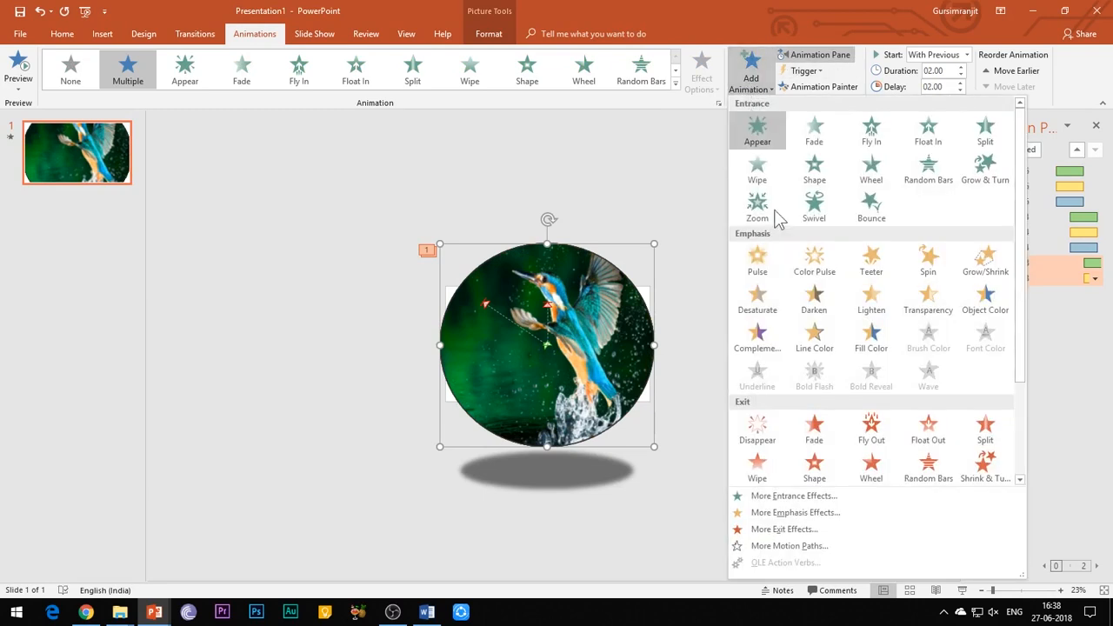
click(790, 545)
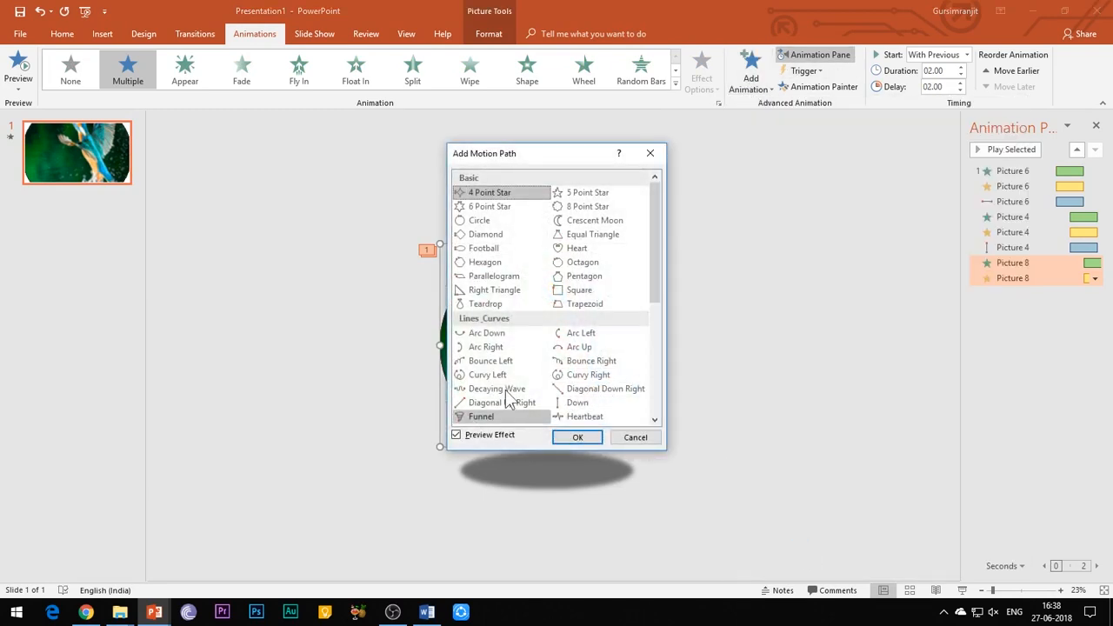
click(501, 402)
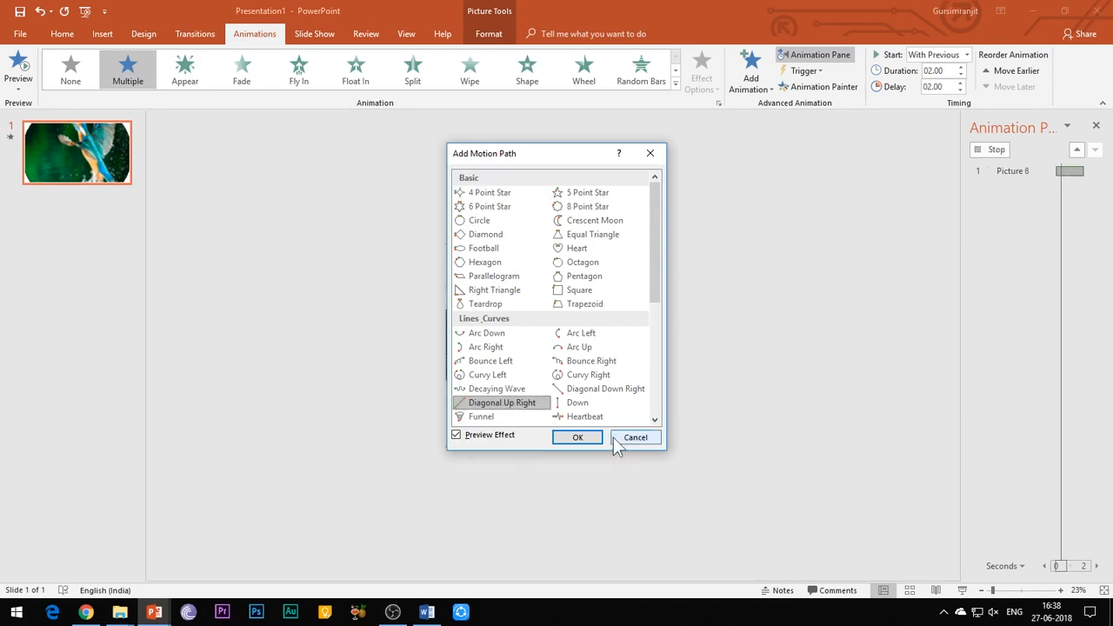
click(577, 437)
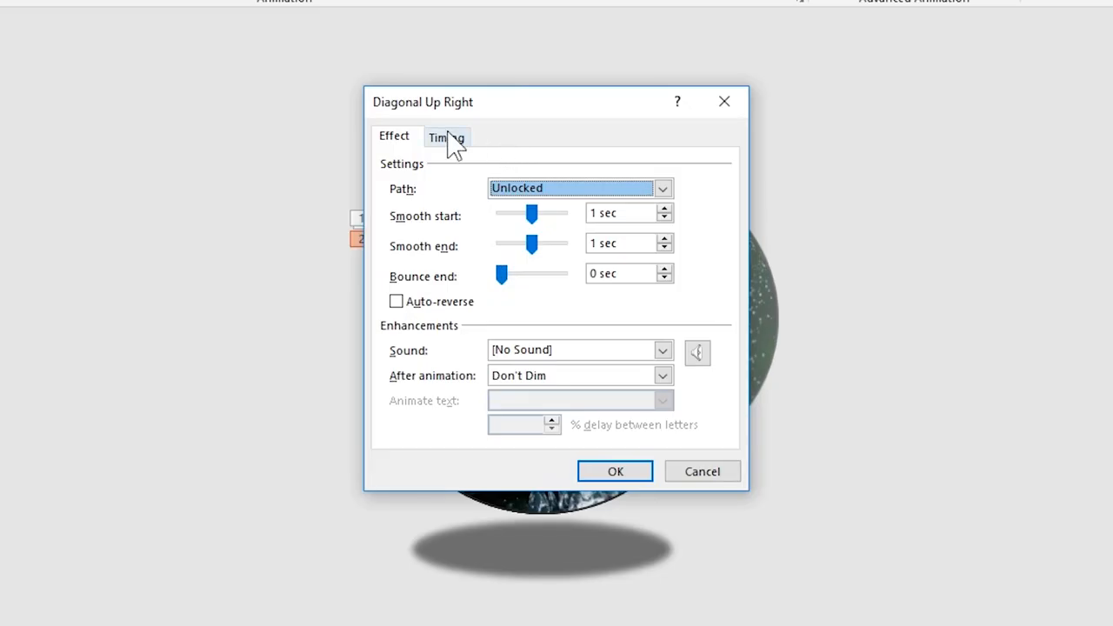
click(446, 136)
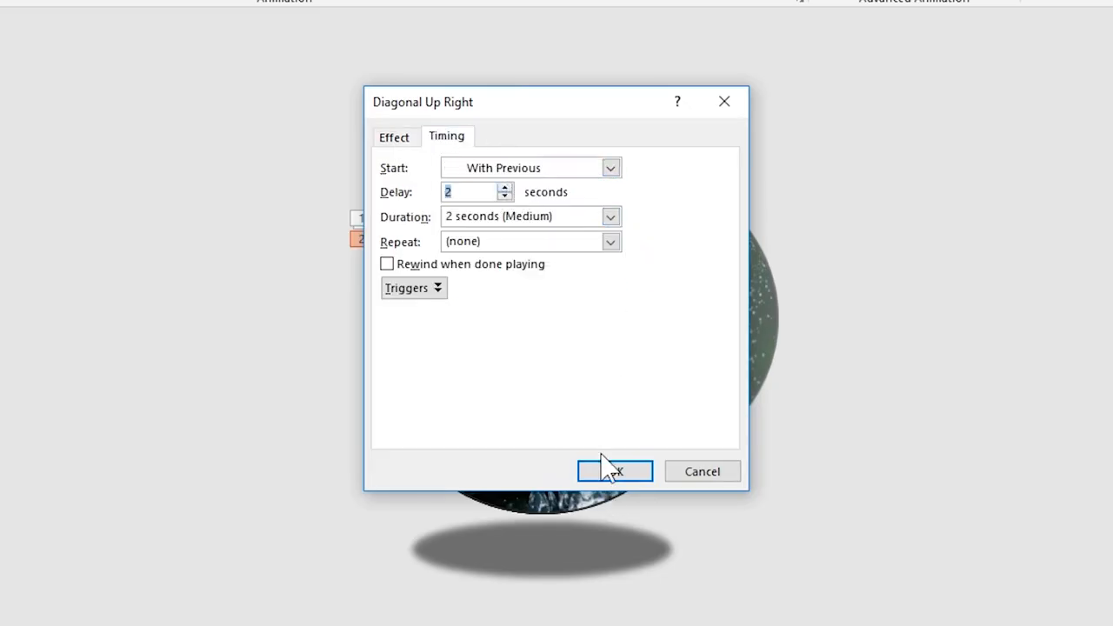
click(615, 471)
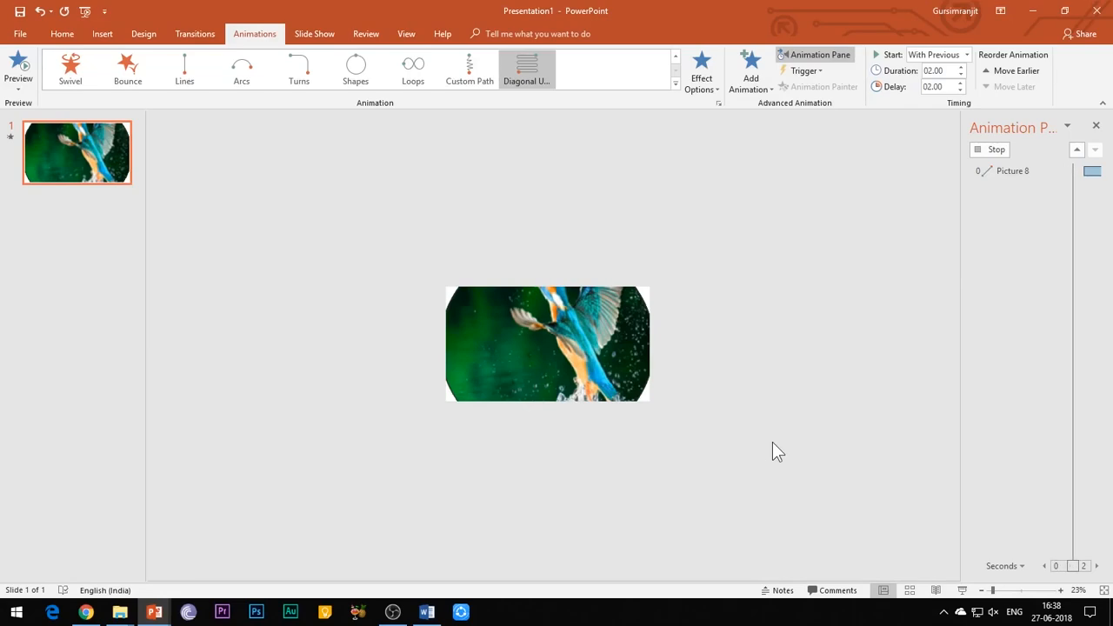
click(17, 70)
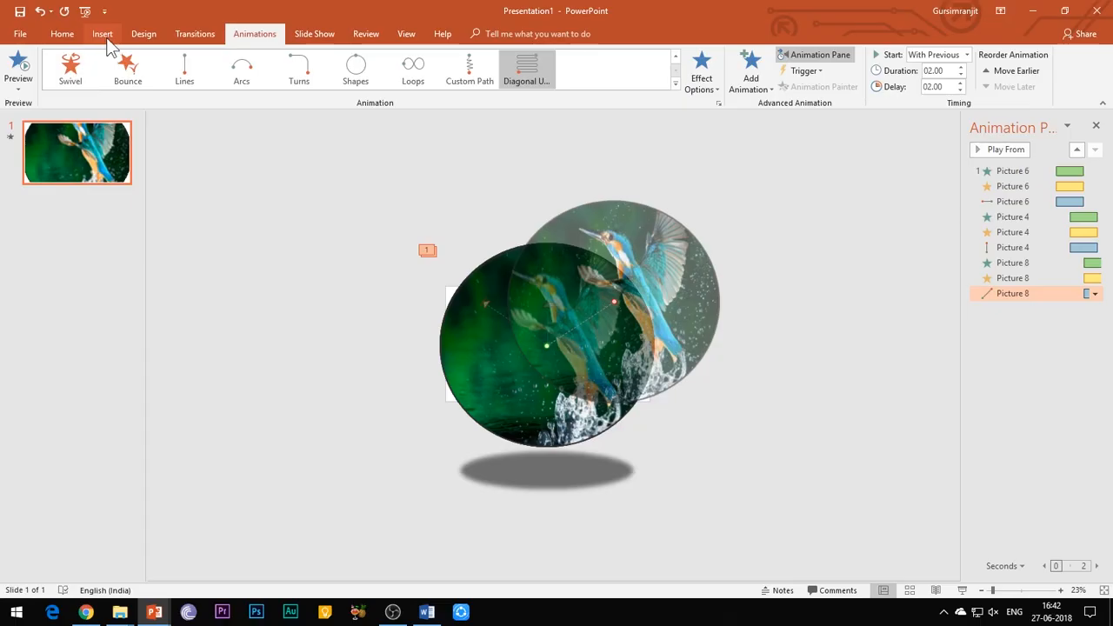
Step: Place a new text box on the kingfisher photo with a one-second Float In entrance
click(102, 33)
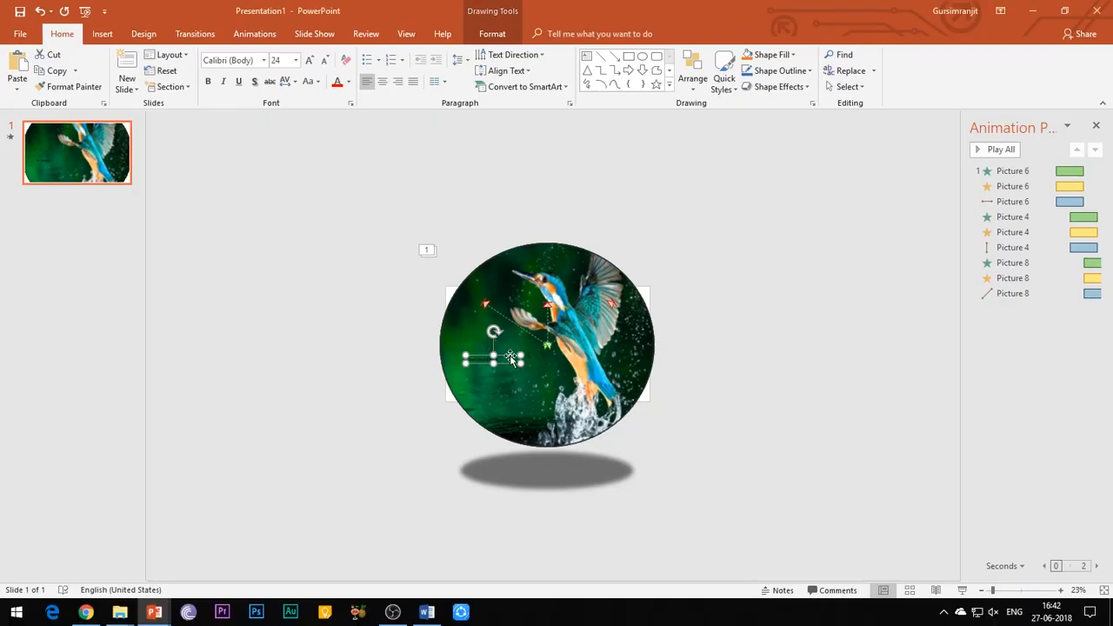
drag(494, 359, 566, 363)
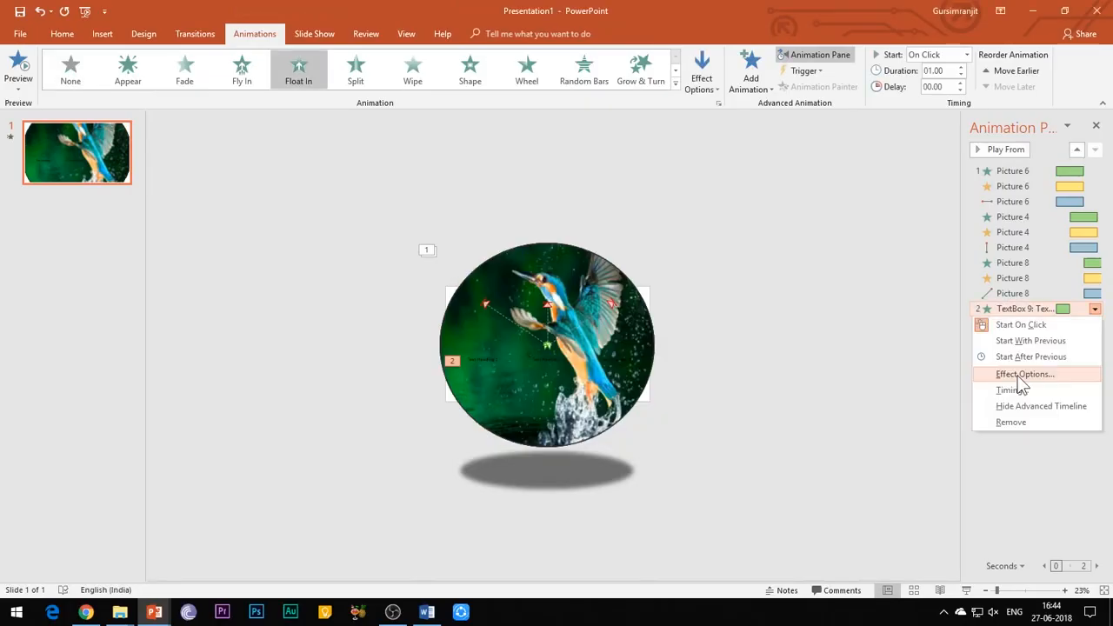
Step: Apply Float Down to the headings, starting With Previous, the last after a four-second delay
click(1025, 374)
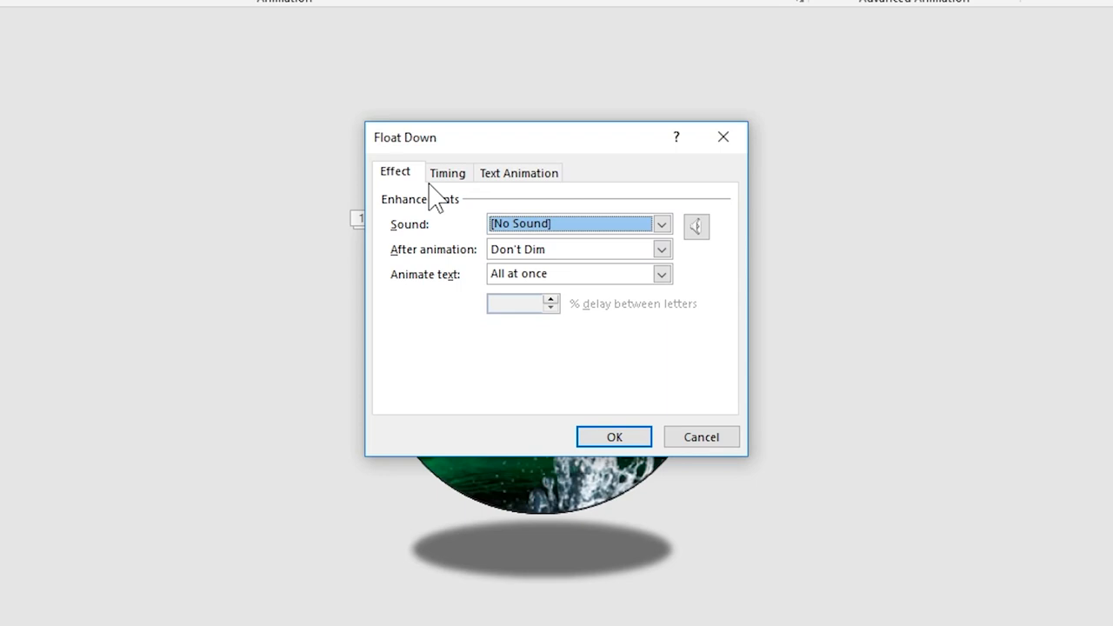
click(614, 437)
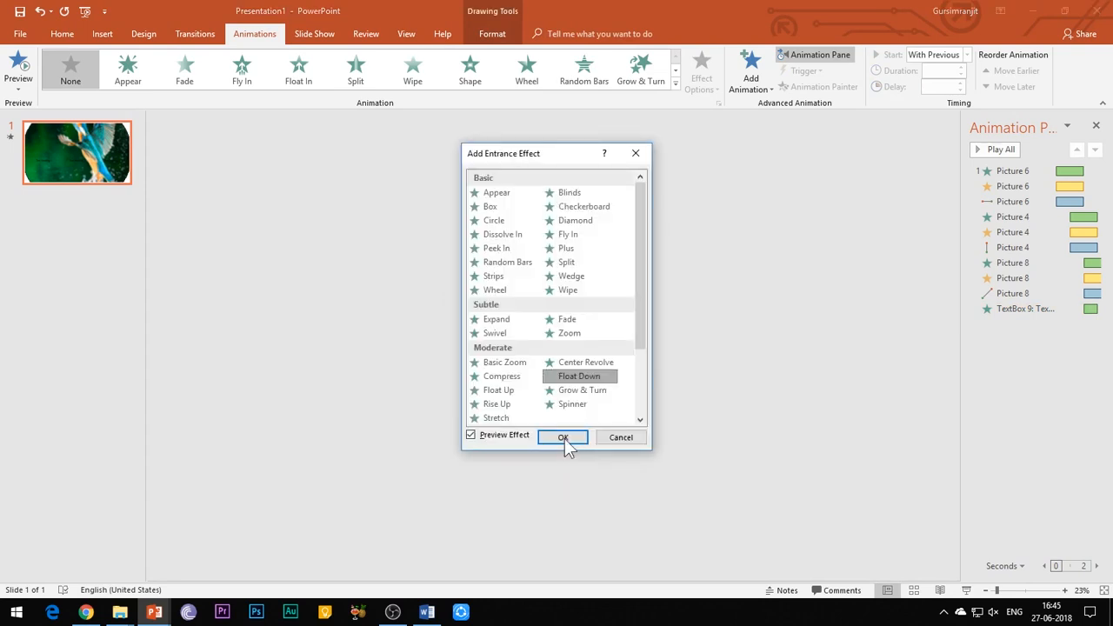
click(563, 437)
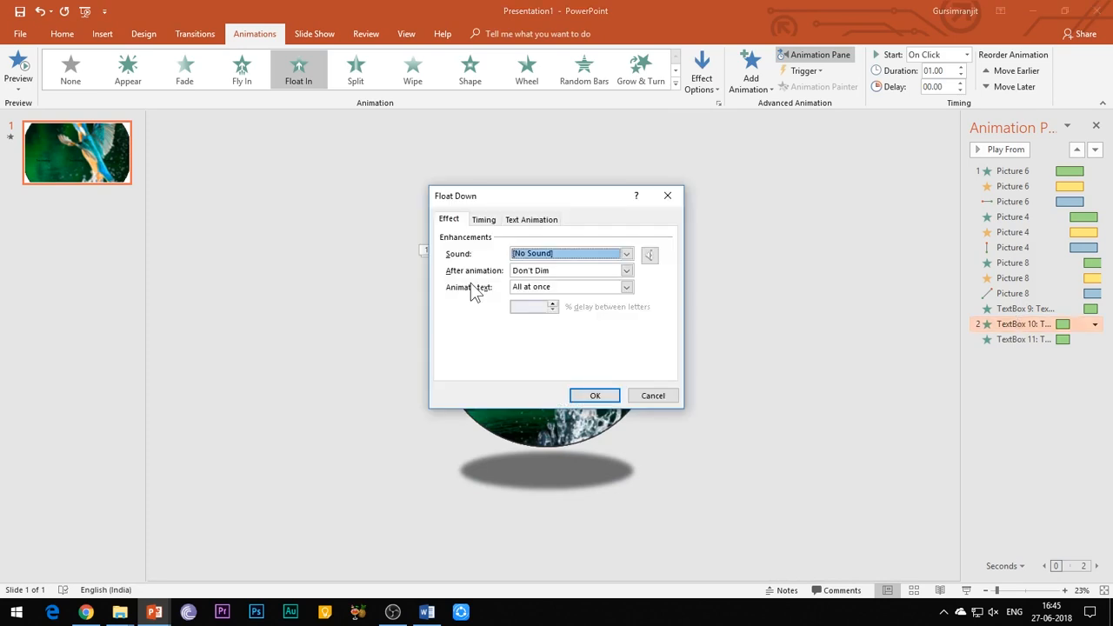
click(1024, 339)
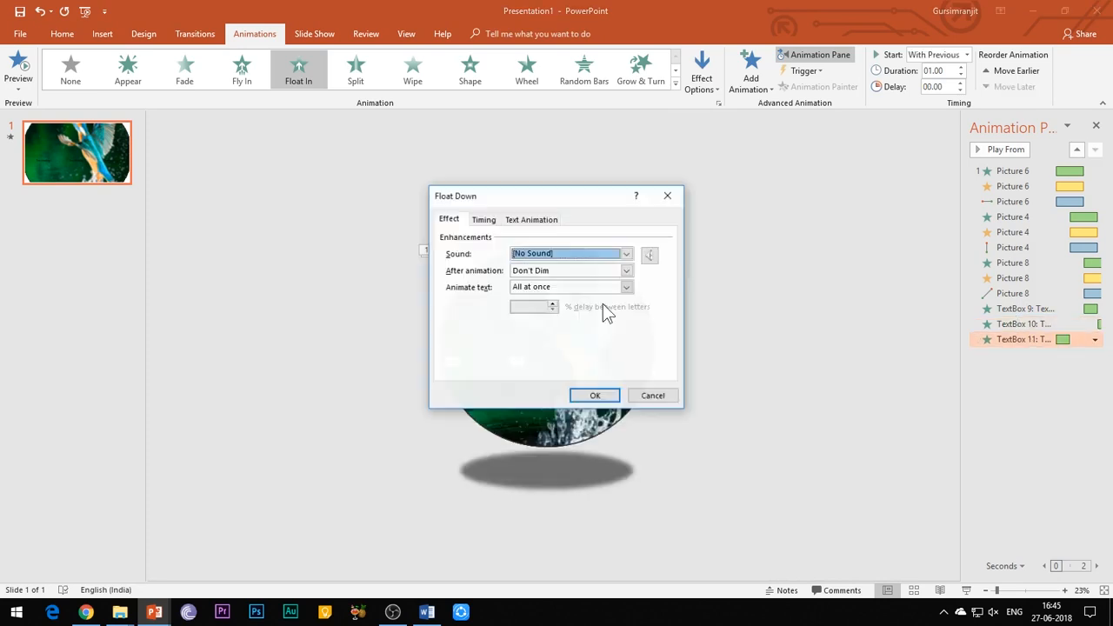
click(595, 396)
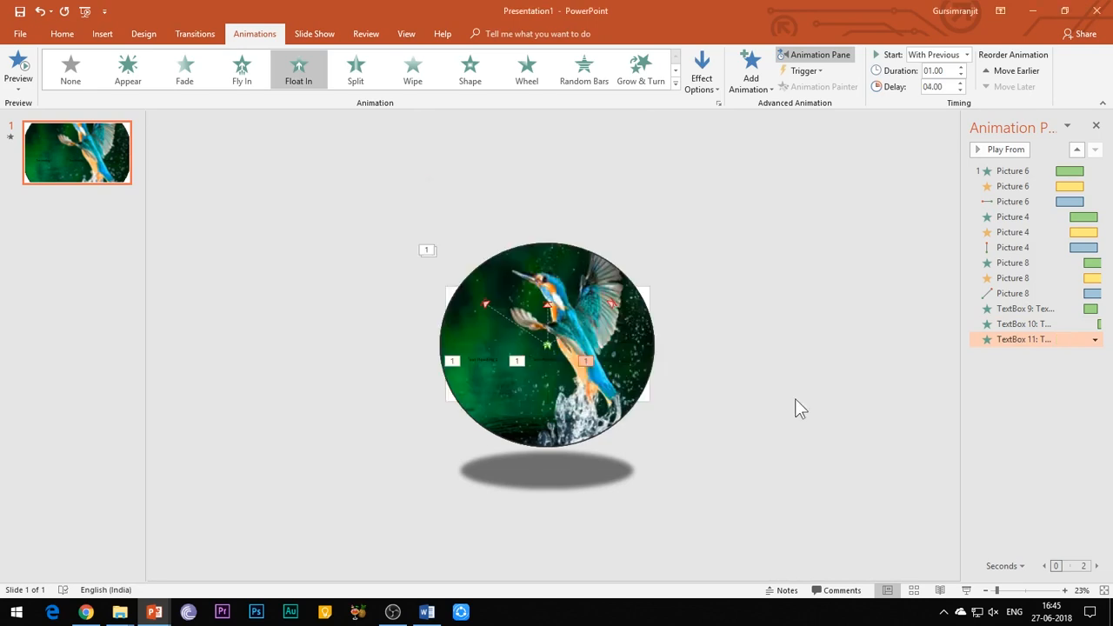